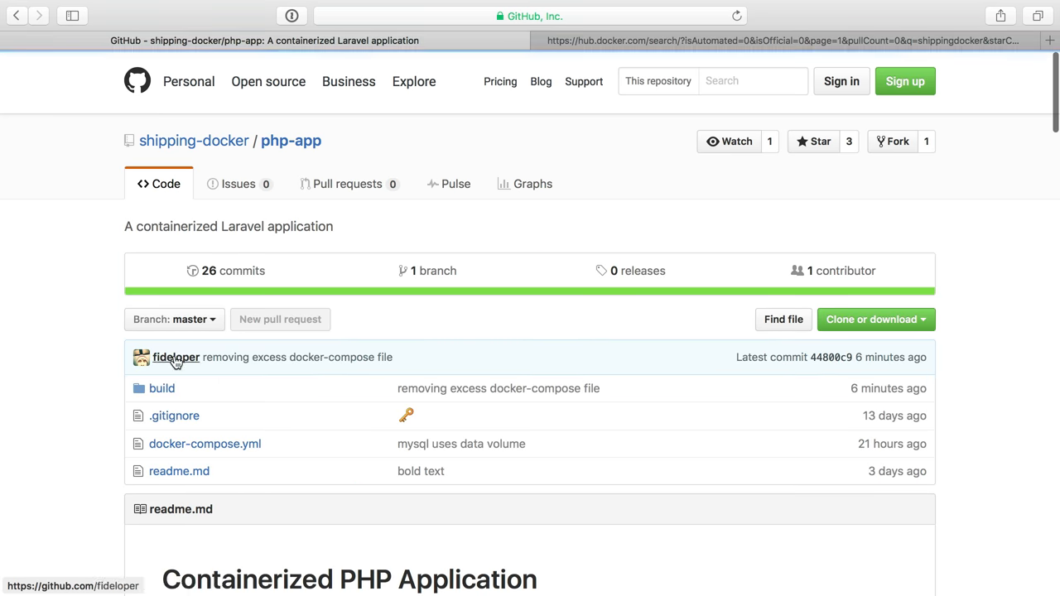
Browse the php-app build folder and skim its Building Images readme.
left_click(162, 387)
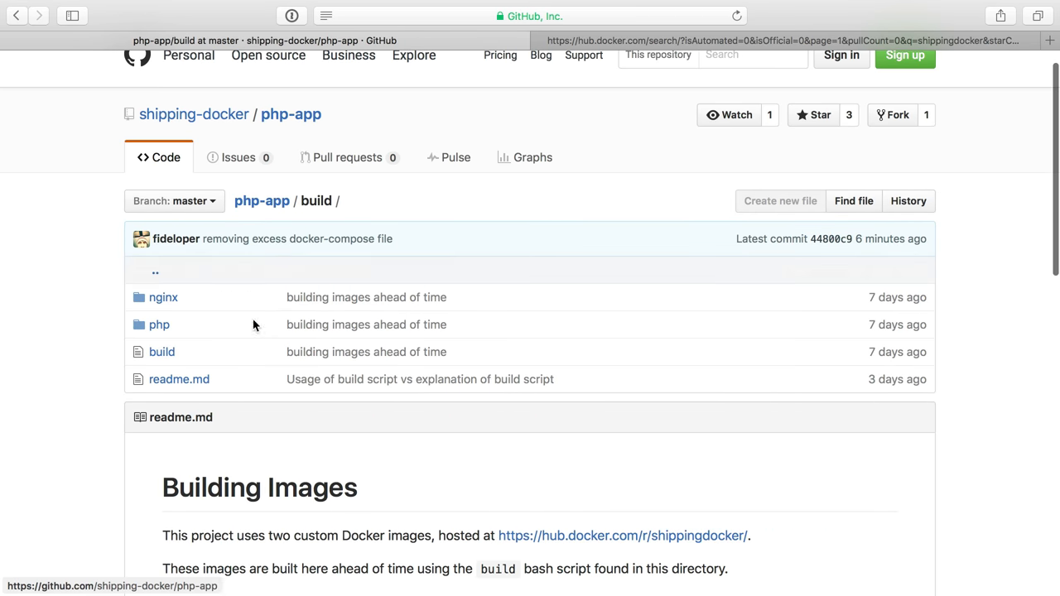
scroll("down", 3)
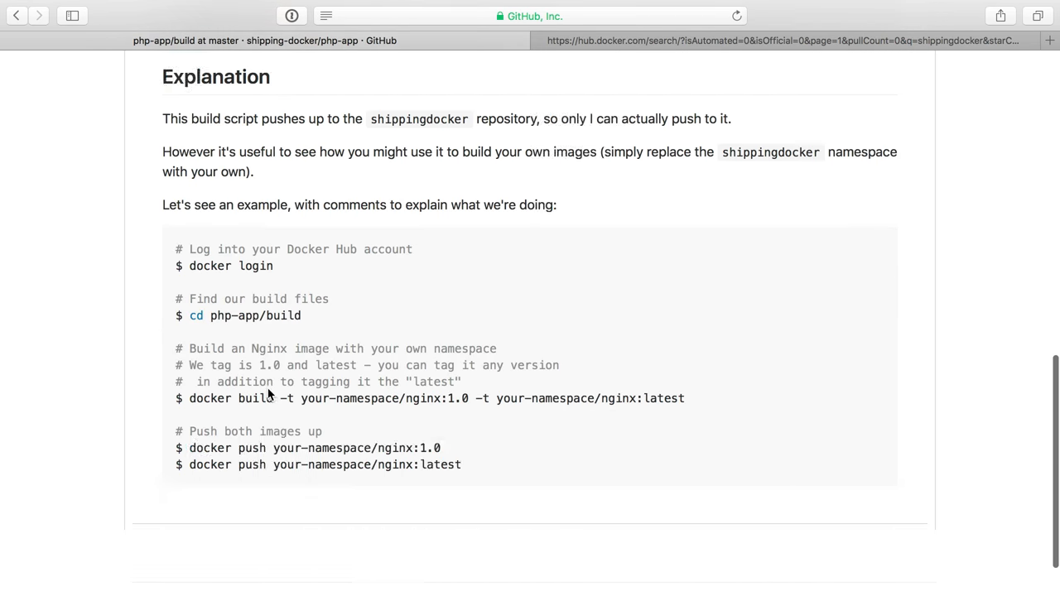
scroll("up", 3)
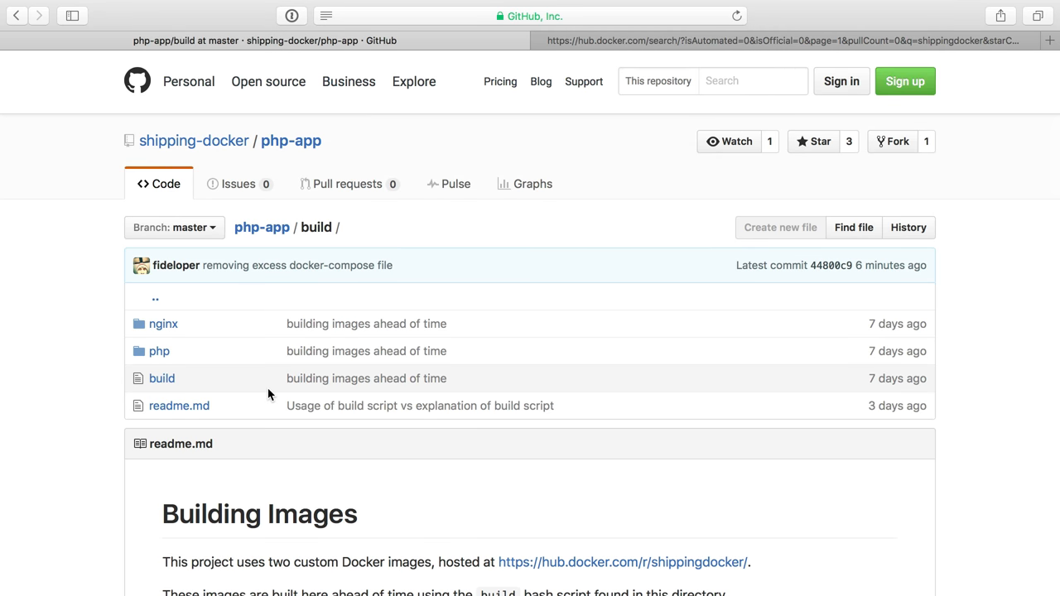
left_click(163, 323)
type("docker i")
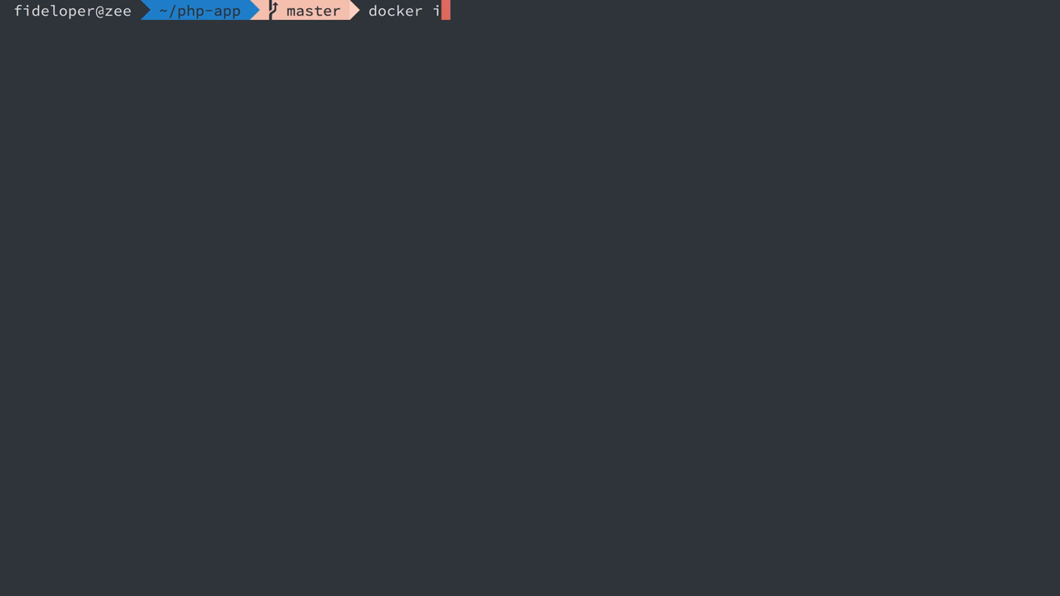
List the locally stored Docker images with docker images.
key("Return")
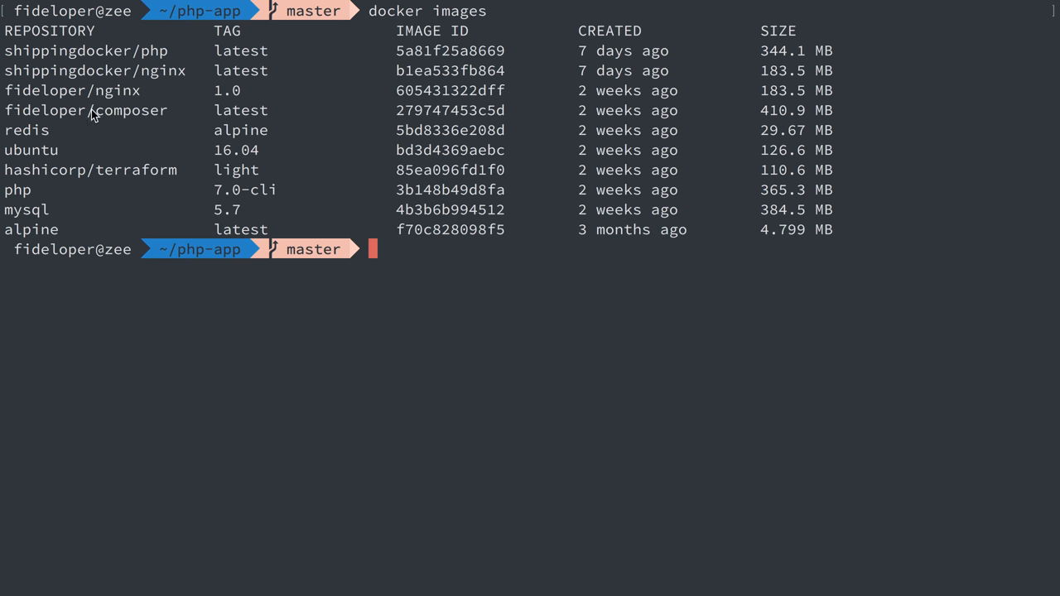
double_click(43, 109)
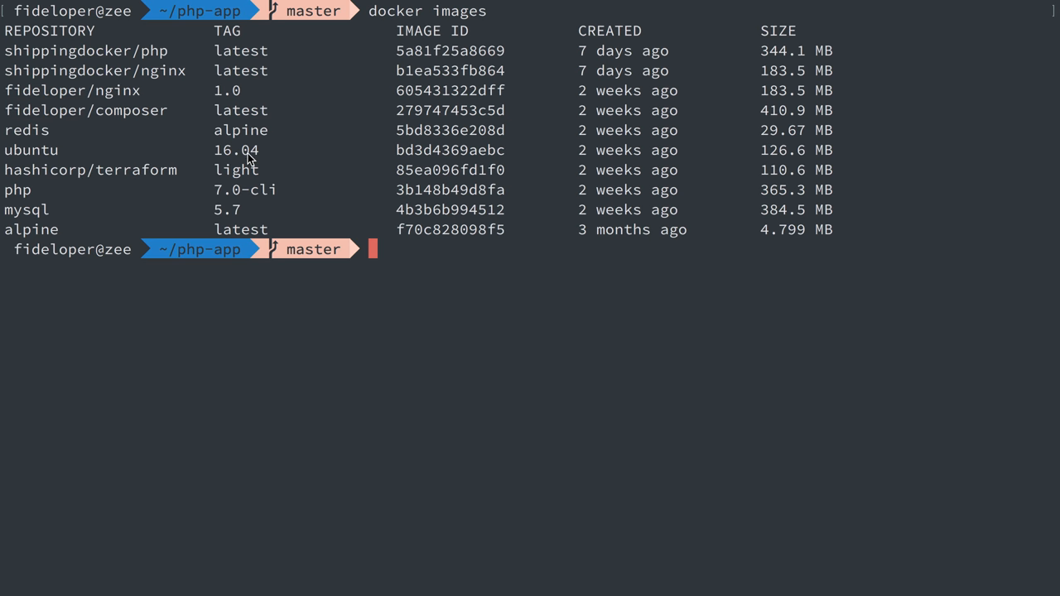
Start an interactive bash shell in an ubuntu:16.04 container, then exit it.
type("docker ru")
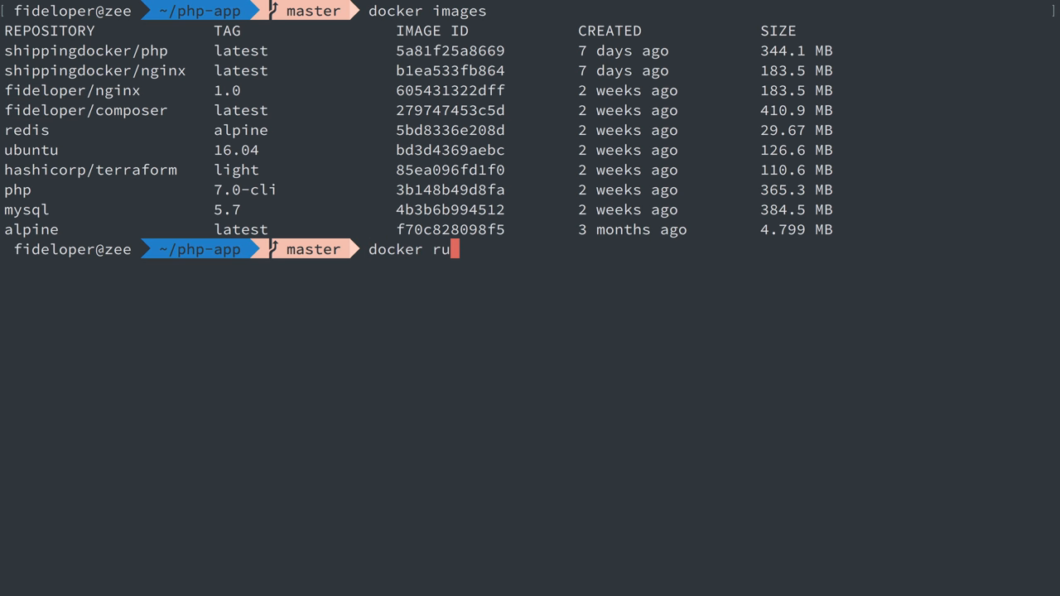
type("n ubuntu:16.04 bash")
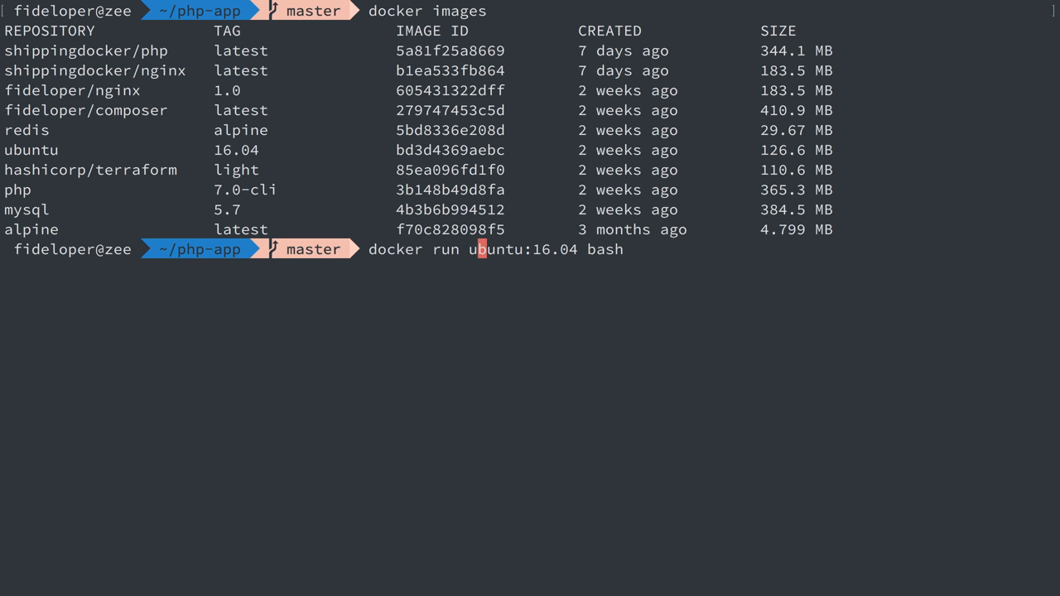
type("-ir")
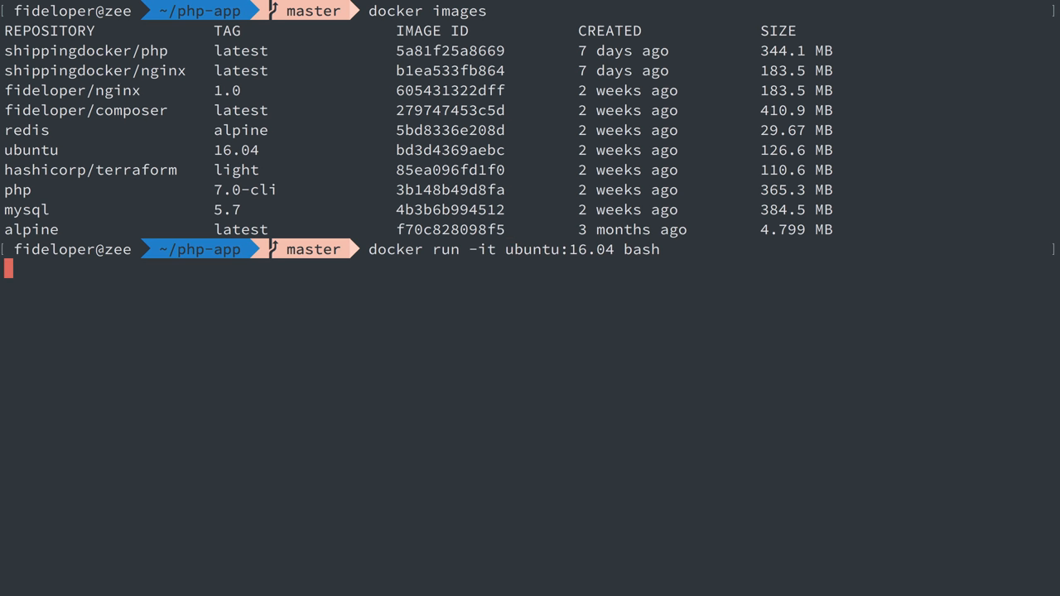
key("Return")
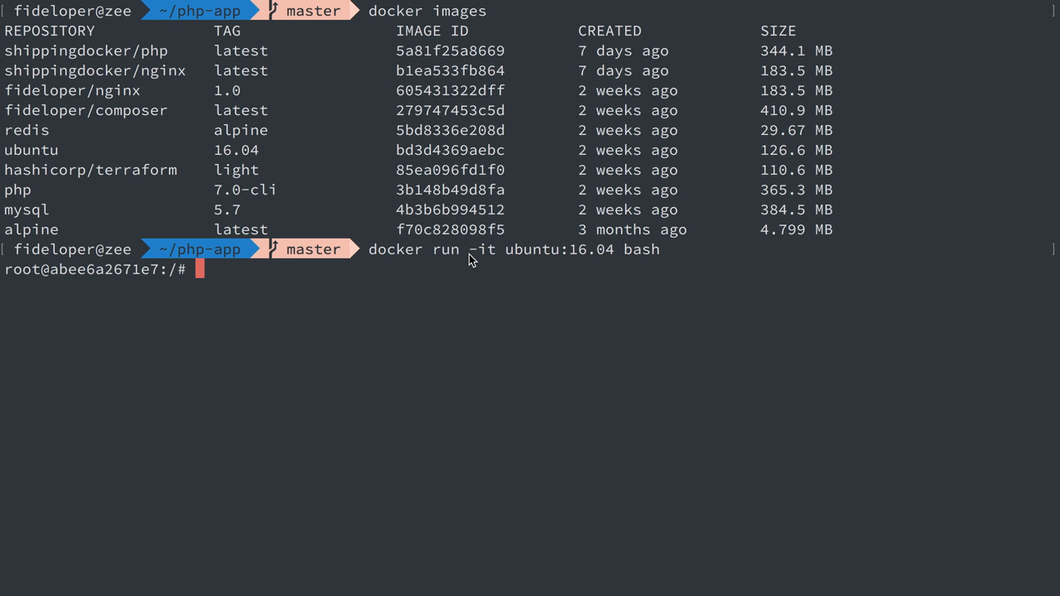
double_click(547, 248)
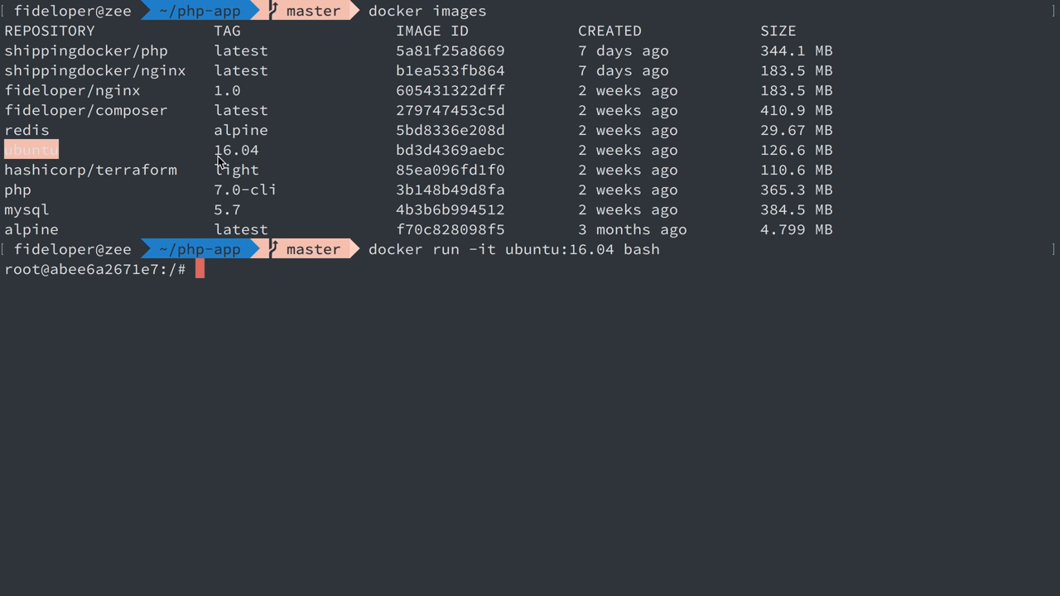
type("exit")
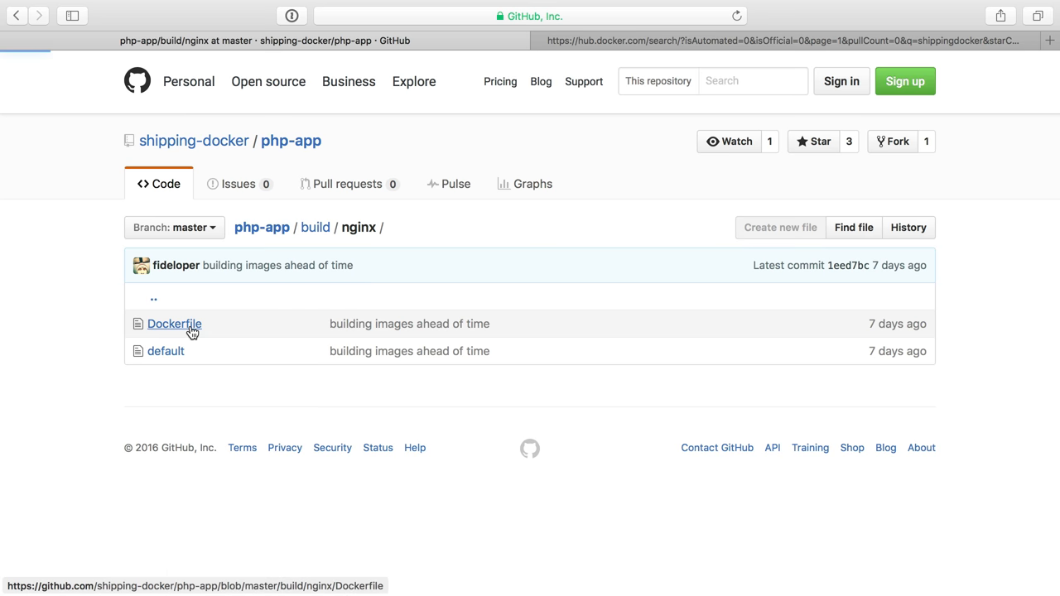
View the nginx Dockerfile and highlight its MAINTAINER line.
left_click(174, 323)
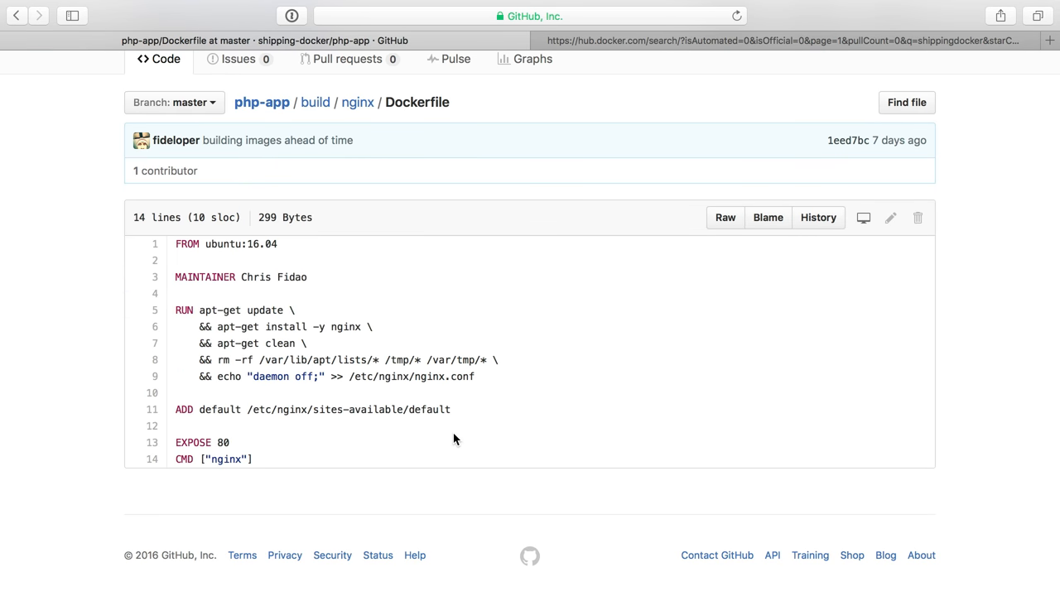
double_click(240, 277)
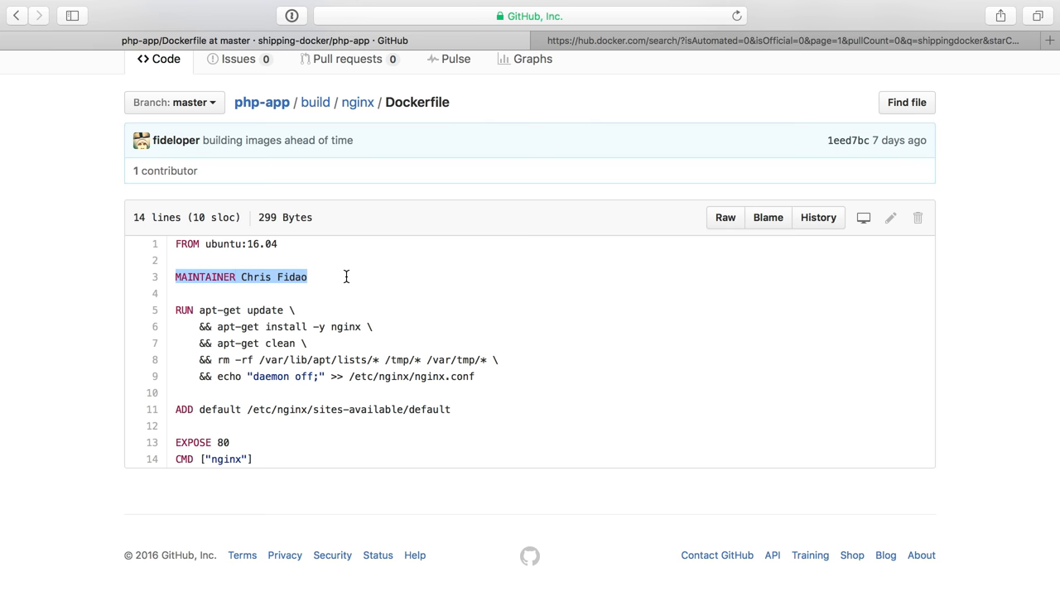
left_click(346, 277)
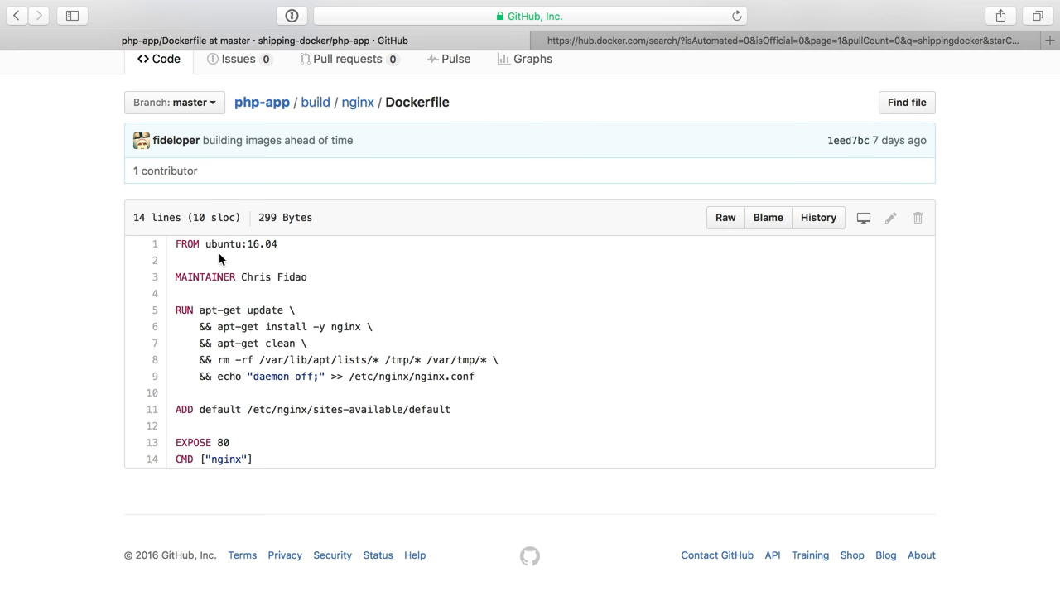
Highlight the ubuntu:16.04 base image and the default file in the ADD line.
double_click(240, 244)
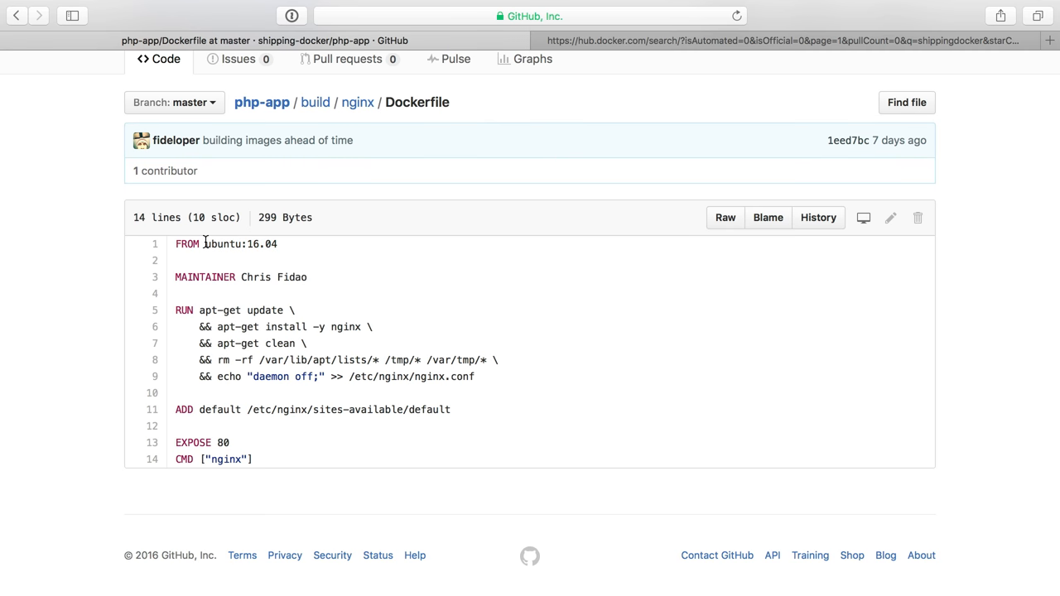
double_click(240, 244)
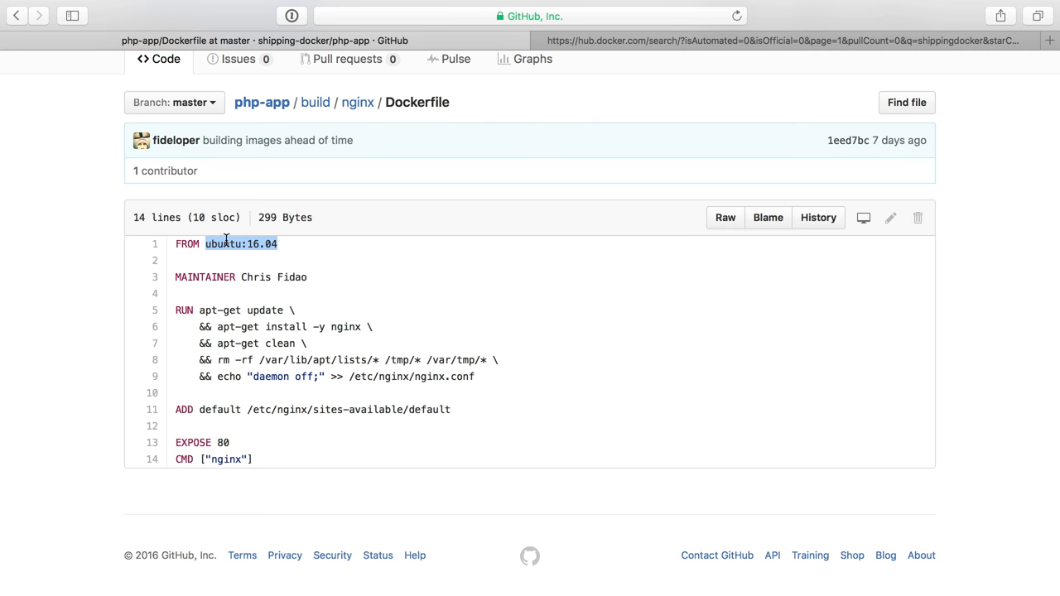
mouse_move(288, 248)
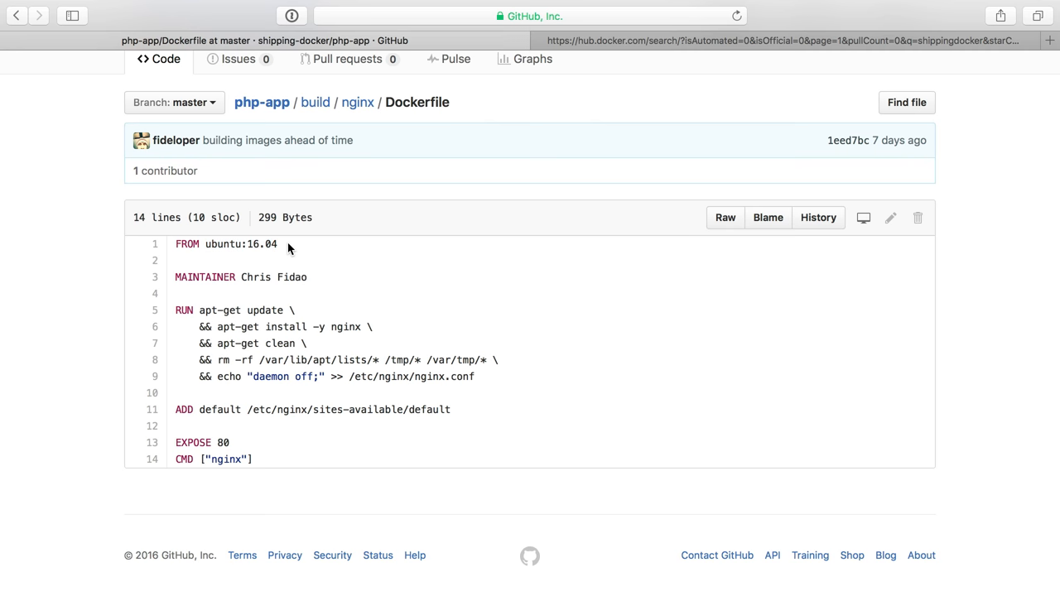
mouse_move(521, 391)
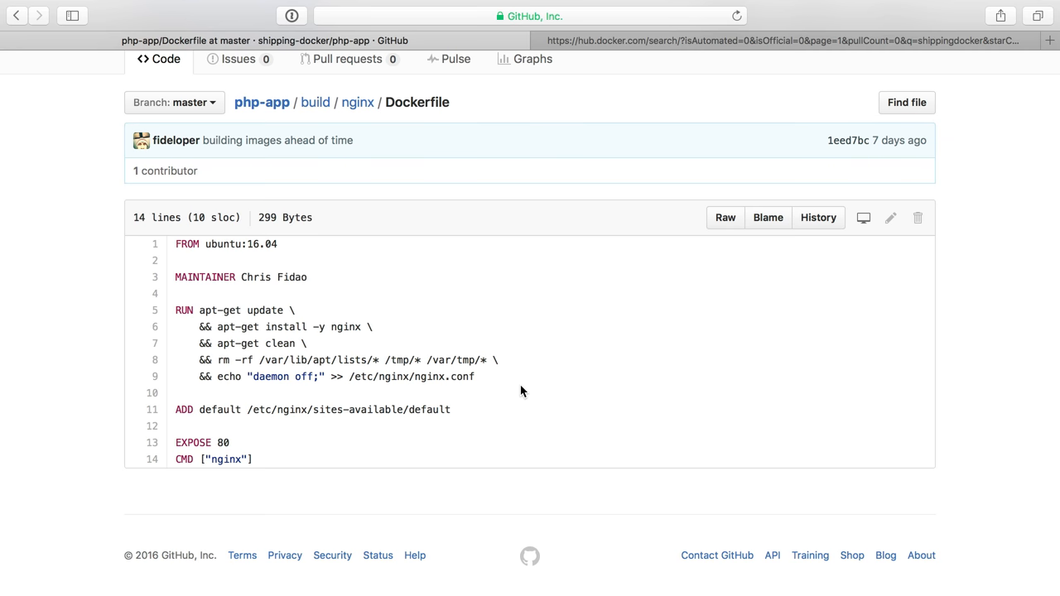
mouse_move(145, 325)
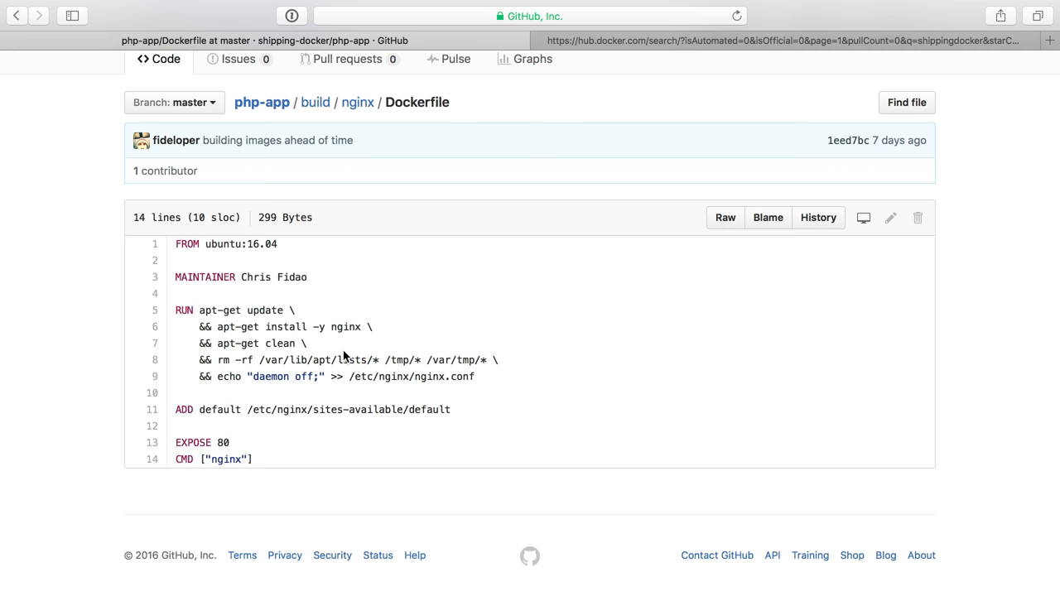
mouse_move(205, 245)
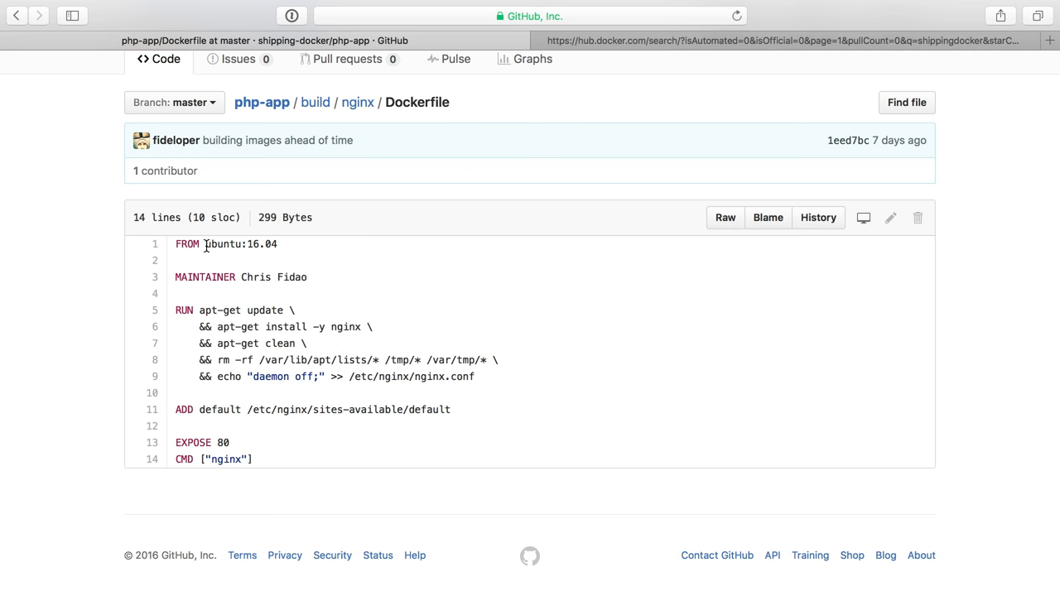
mouse_move(175, 314)
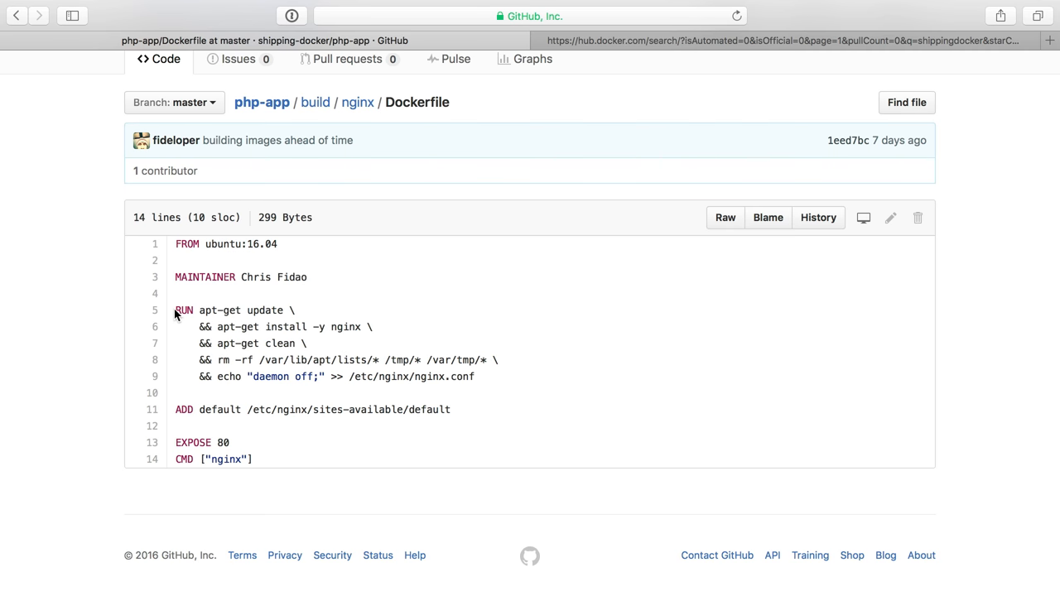
mouse_move(218, 295)
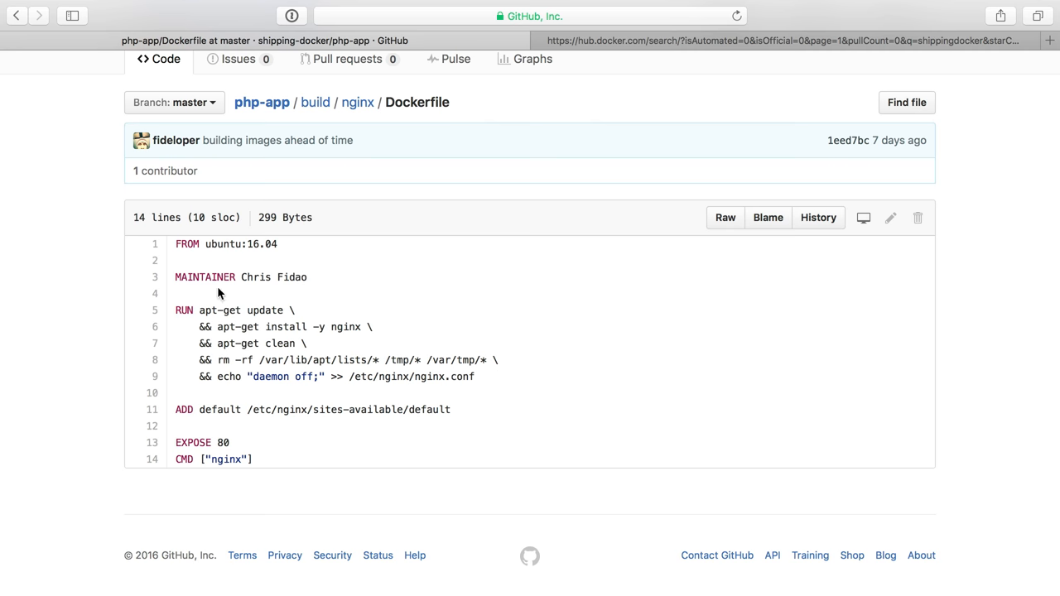
mouse_move(275, 337)
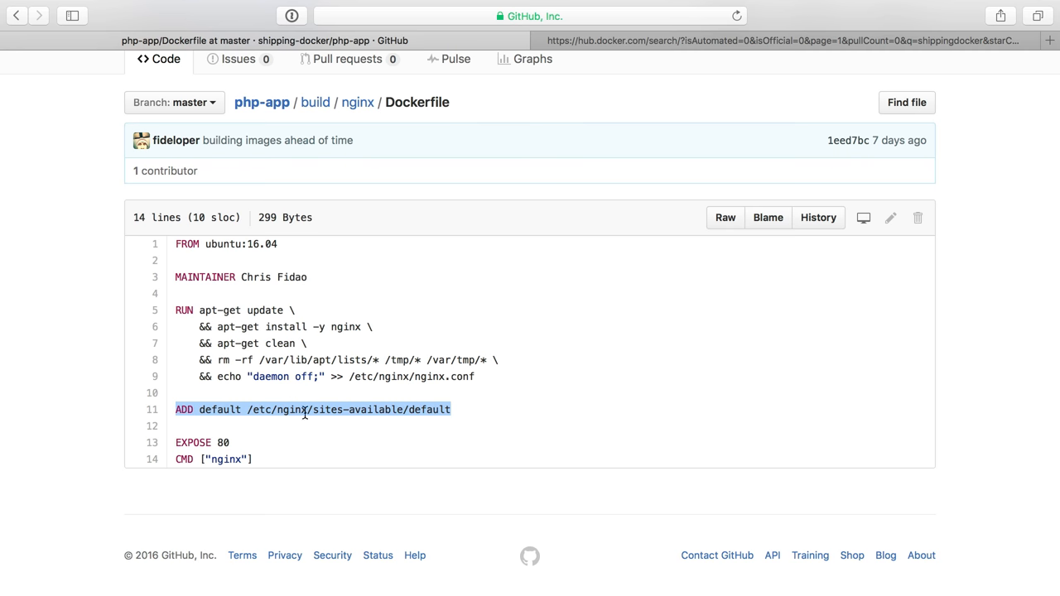
double_click(218, 409)
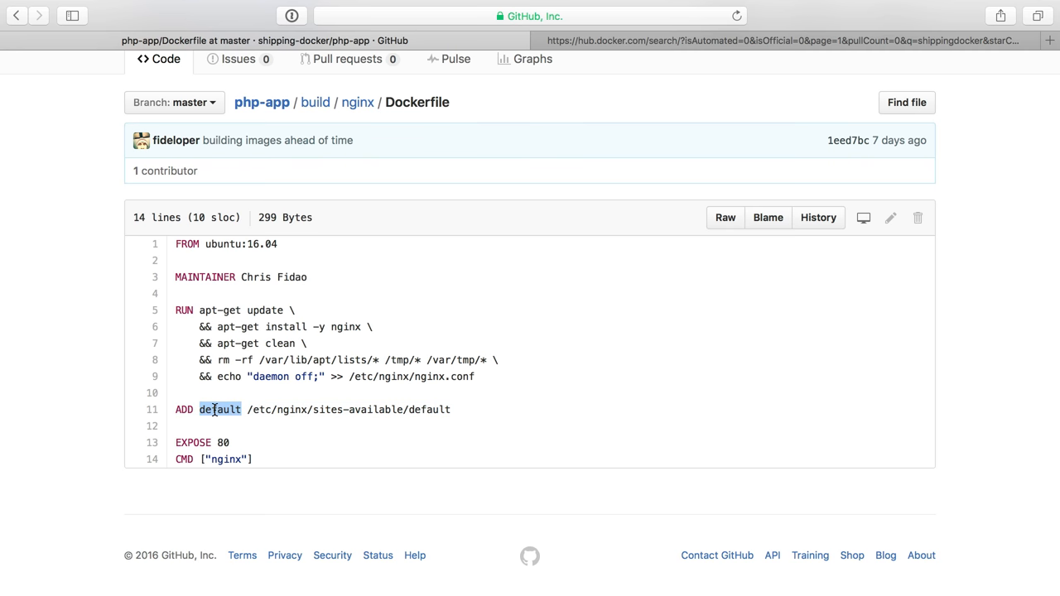
Reopen the nginx Dockerfile and highlight its entire contents.
left_click(358, 103)
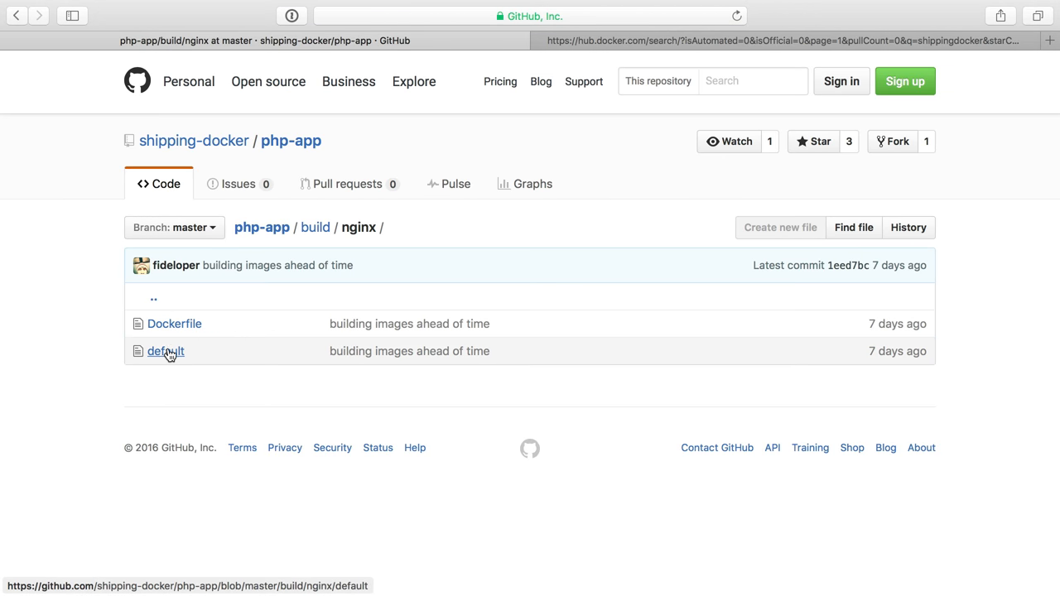
left_click(174, 323)
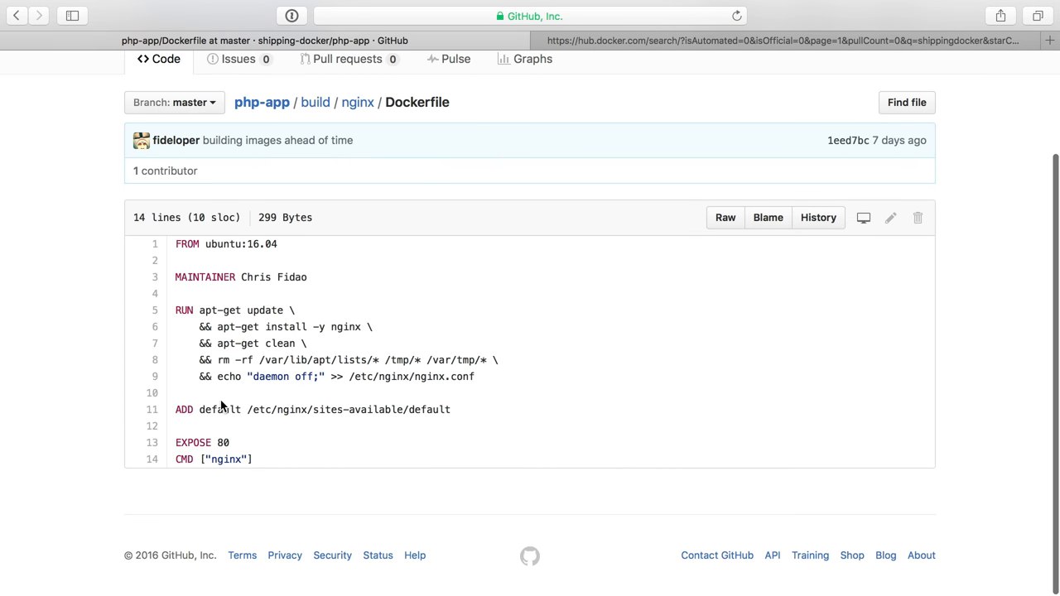
mouse_move(483, 441)
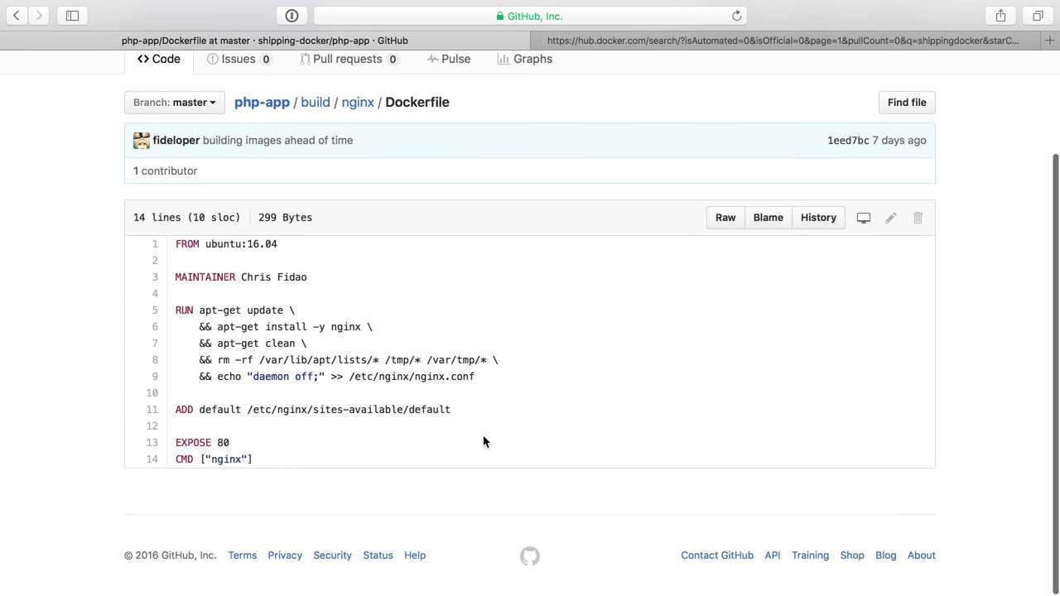
mouse_move(251, 437)
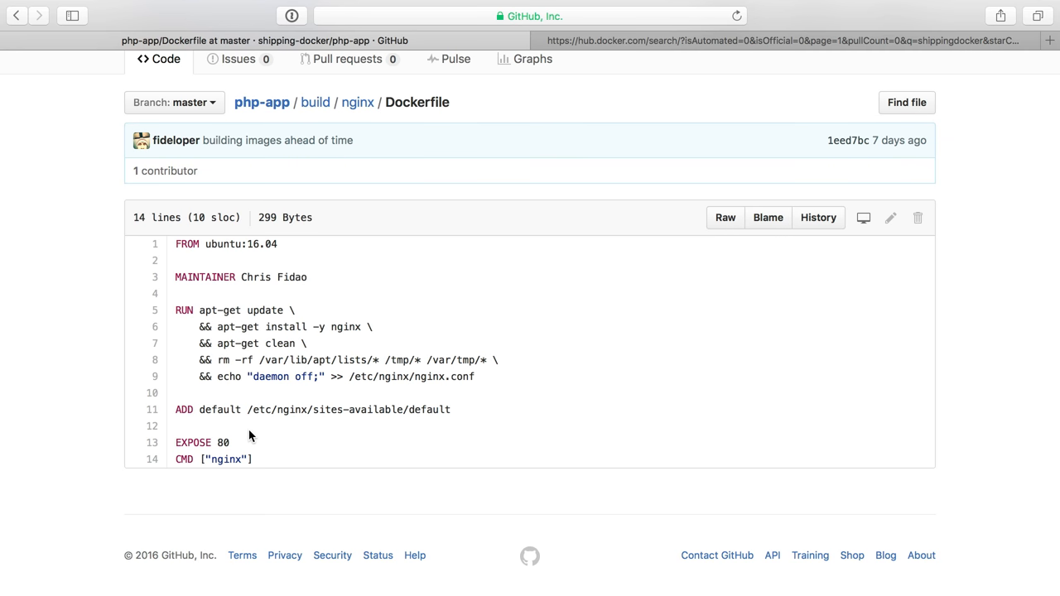
mouse_move(244, 403)
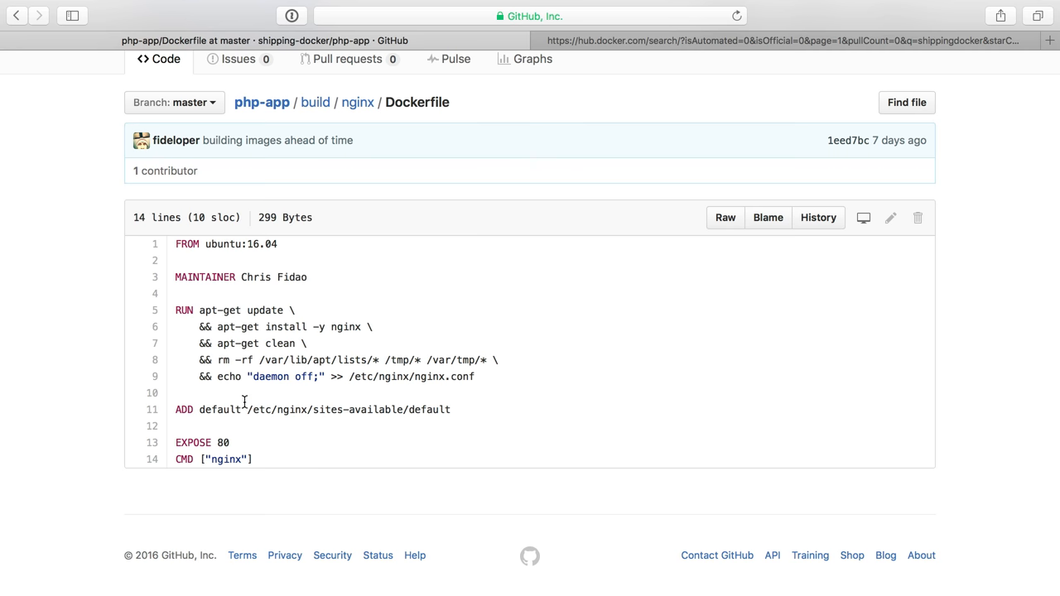
mouse_move(245, 396)
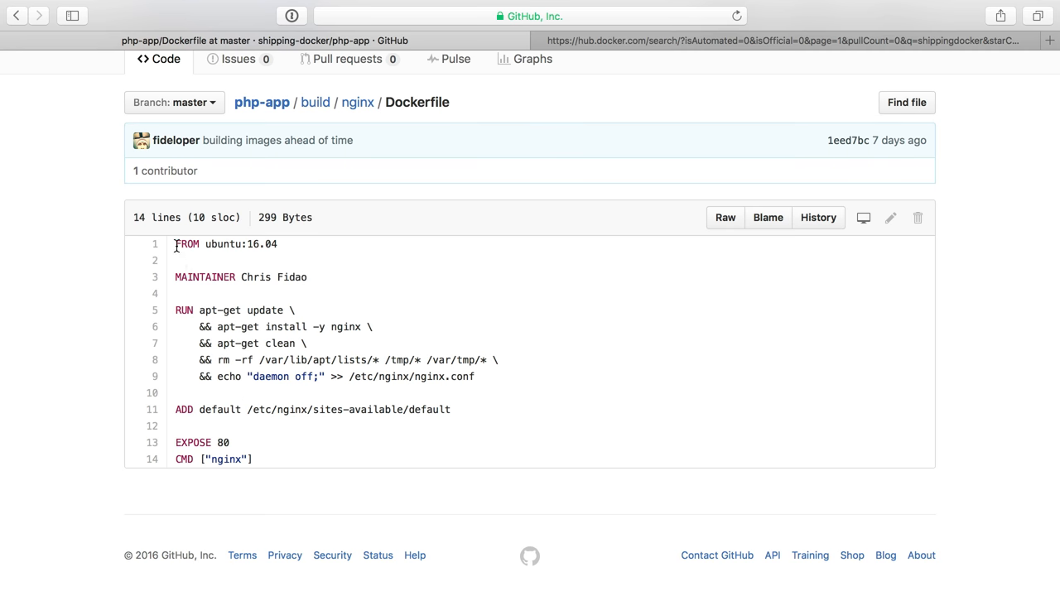
left_click_drag(174, 244, 263, 460)
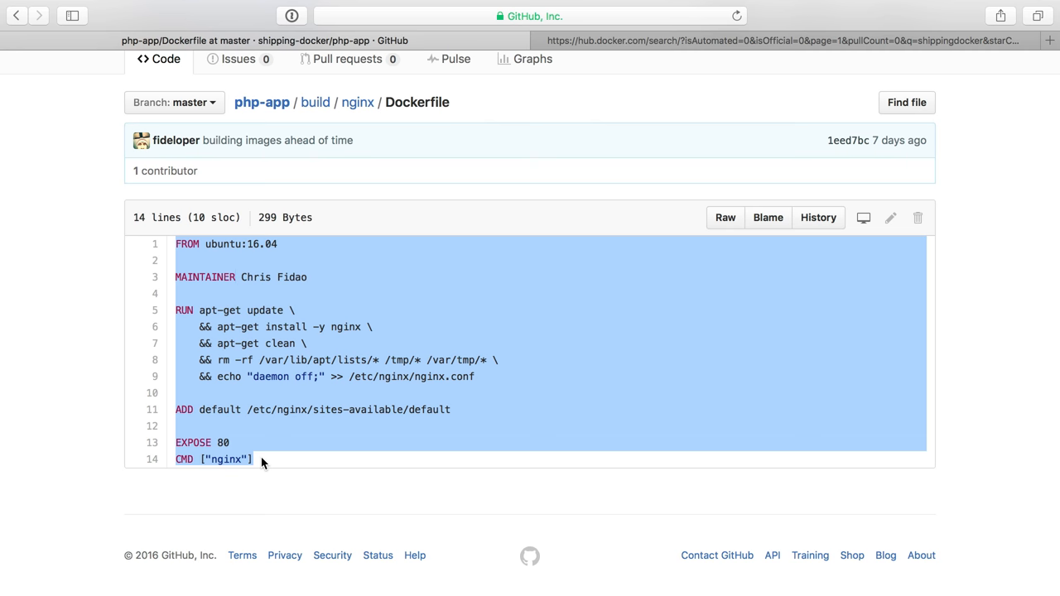
left_click(352, 265)
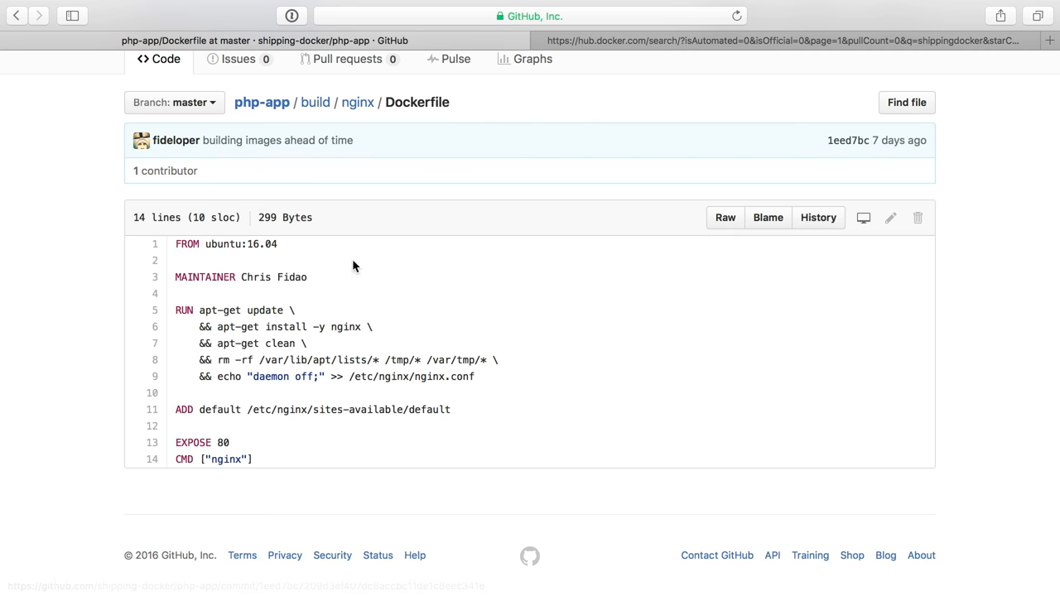
mouse_move(268, 444)
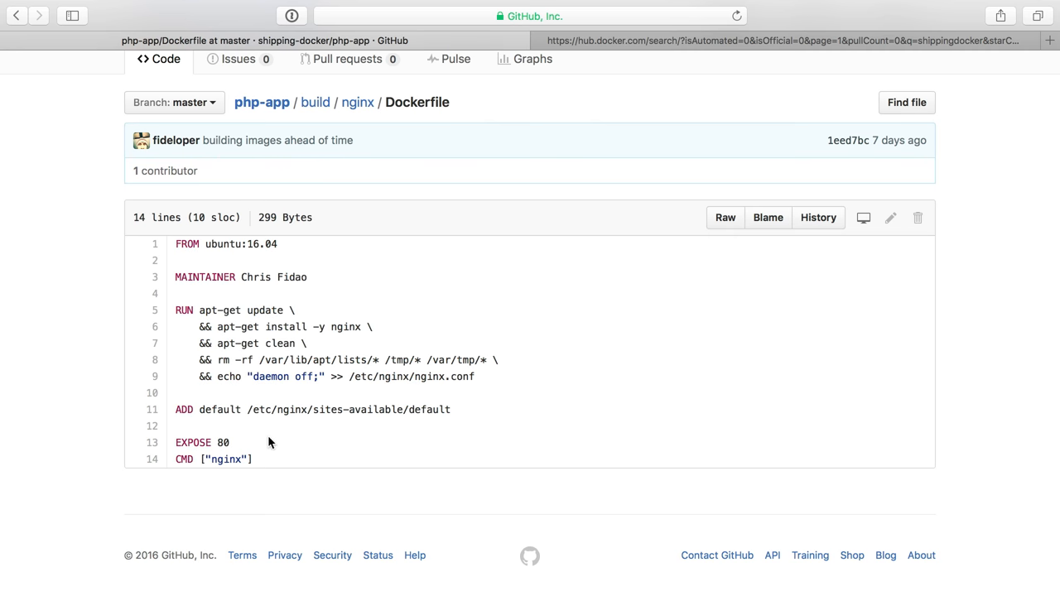
mouse_move(172, 437)
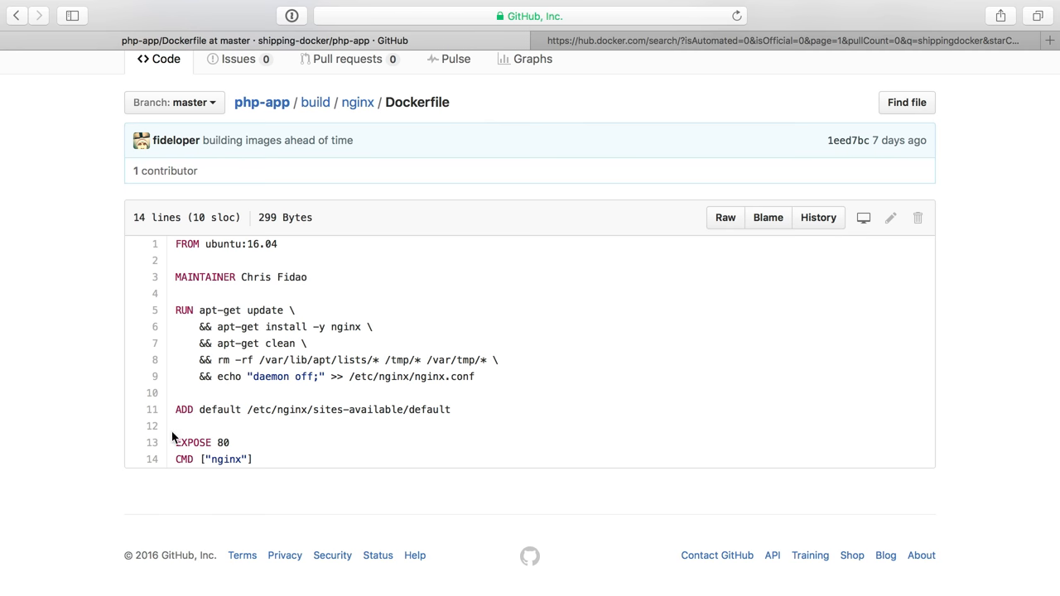
mouse_move(192, 410)
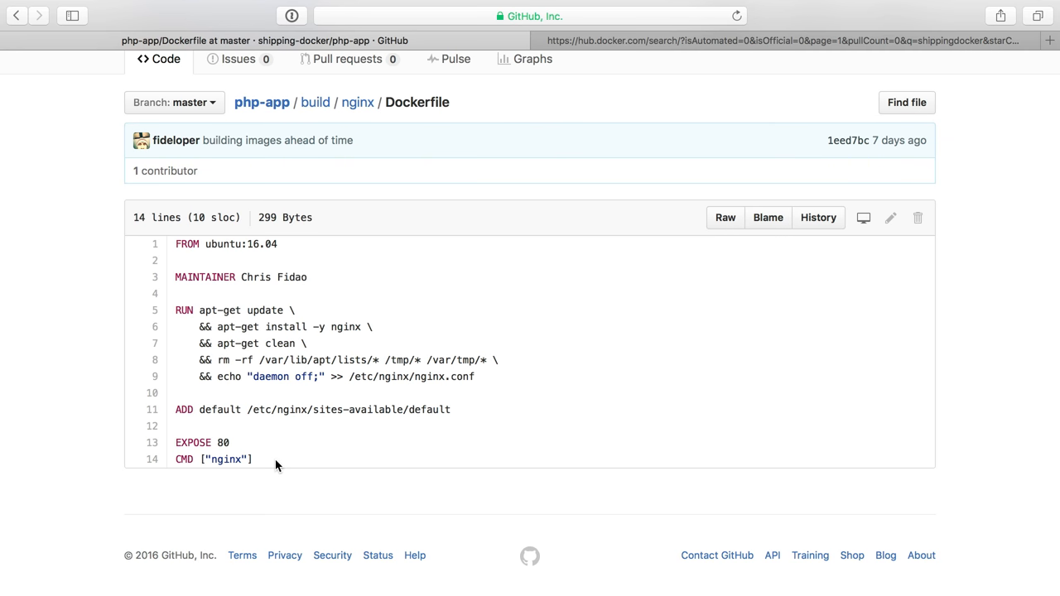
mouse_move(197, 280)
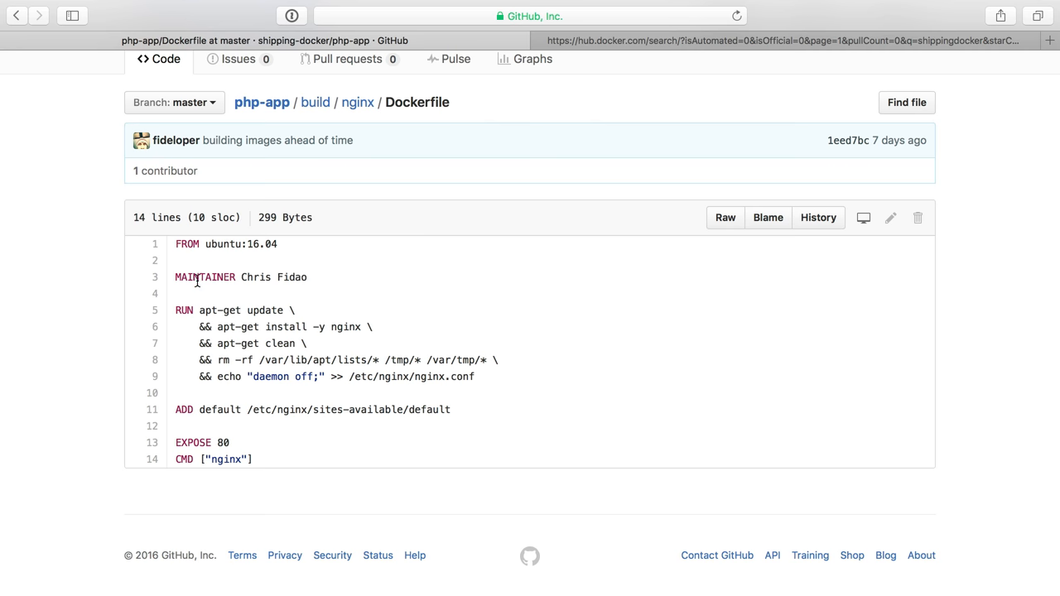
Point out the MAINTAINER line, RUN install commands and ADD default line.
double_click(242, 244)
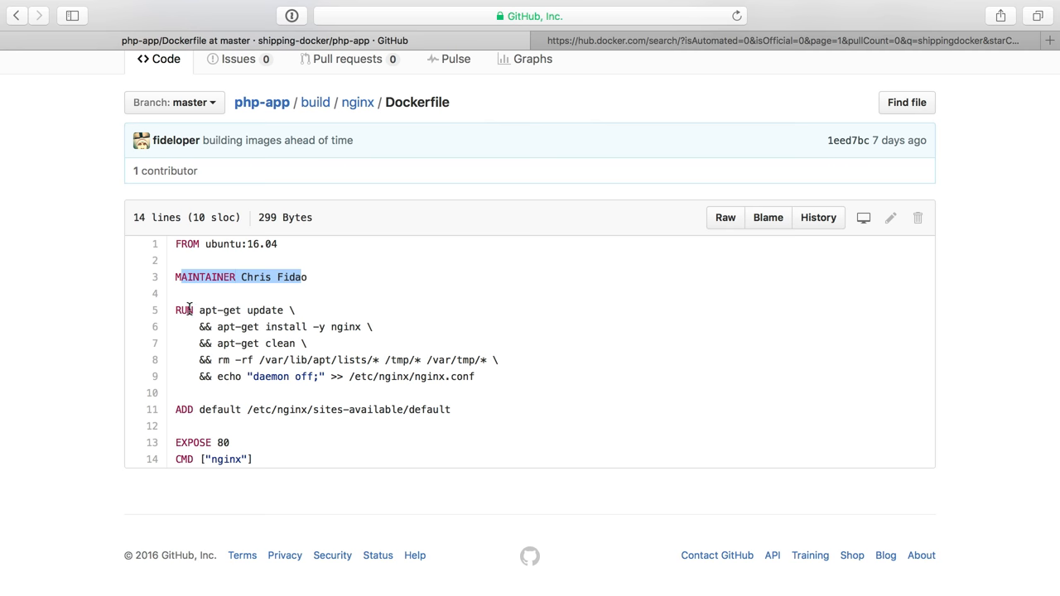
double_click(344, 326)
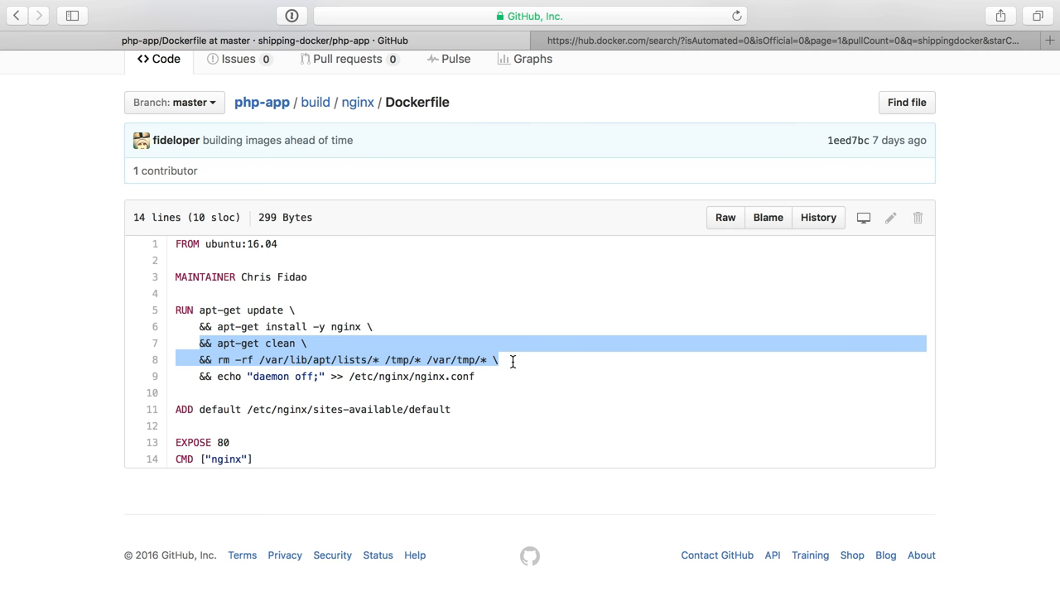
mouse_move(209, 378)
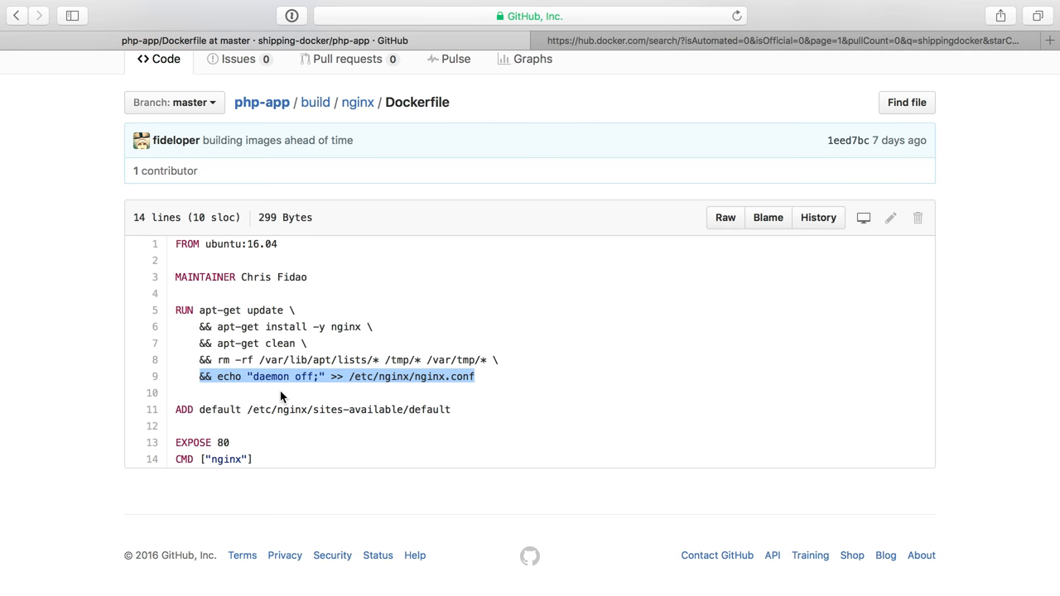
mouse_move(211, 411)
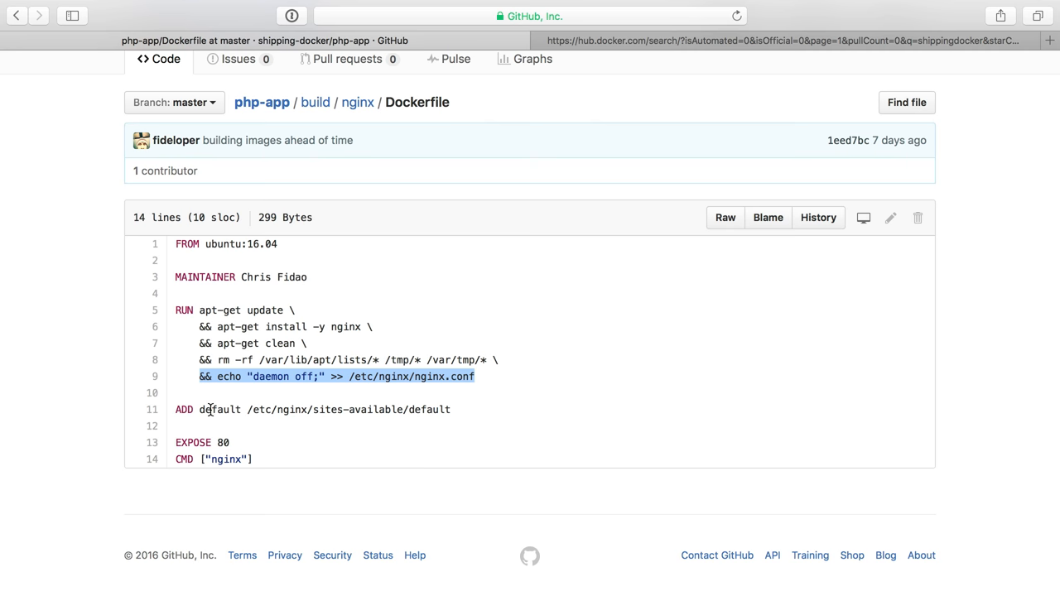
double_click(218, 409)
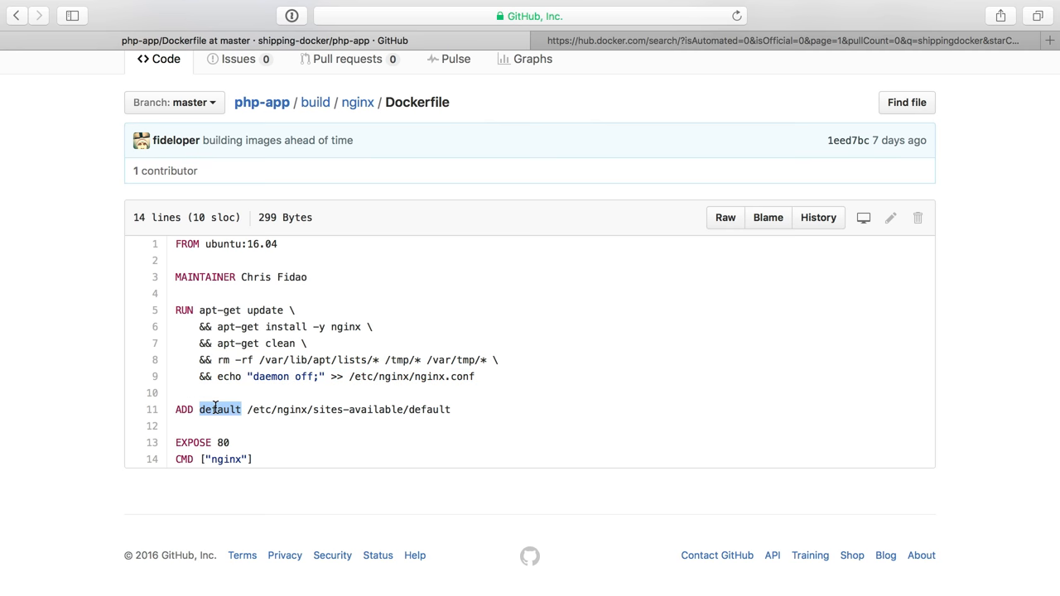
mouse_move(358, 103)
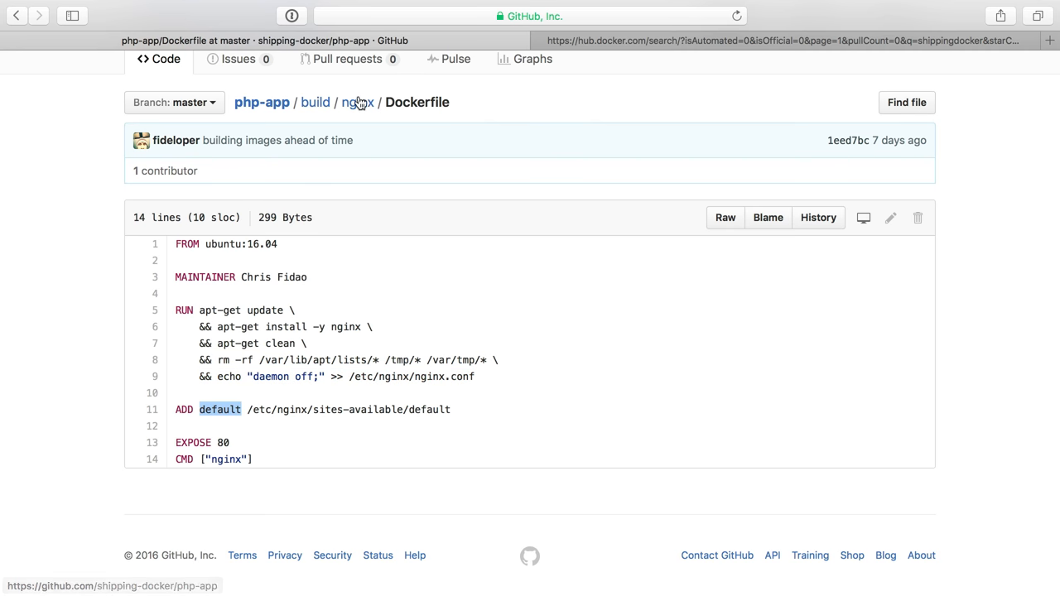
left_click(357, 103)
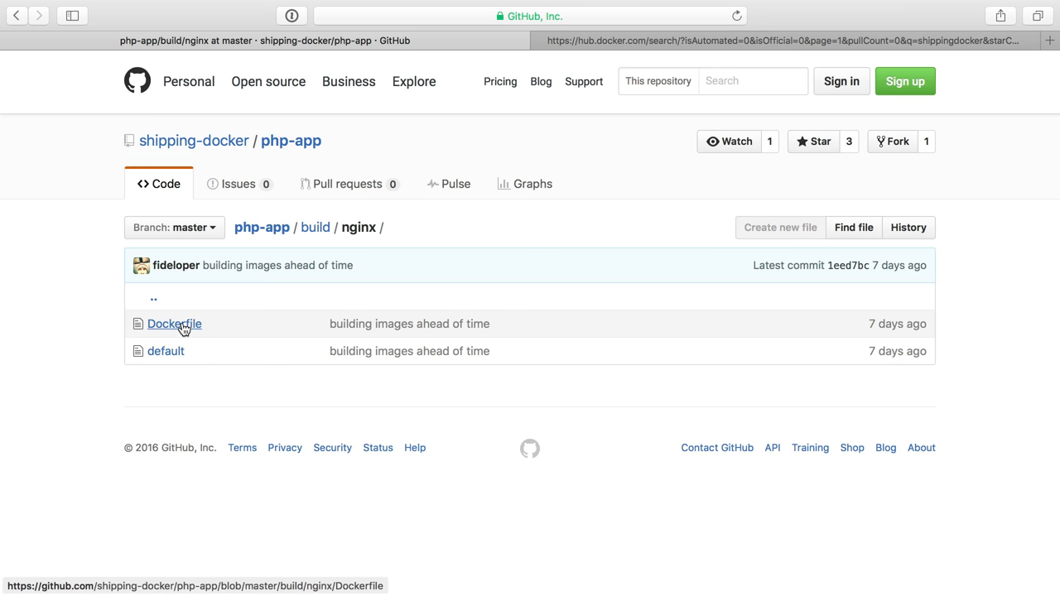
left_click(166, 351)
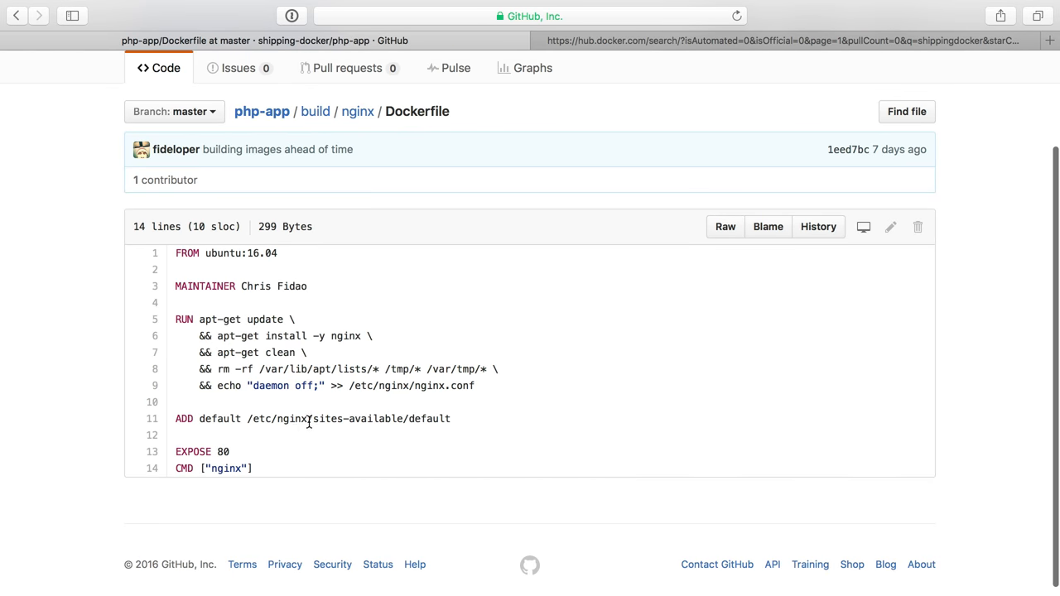
double_click(429, 409)
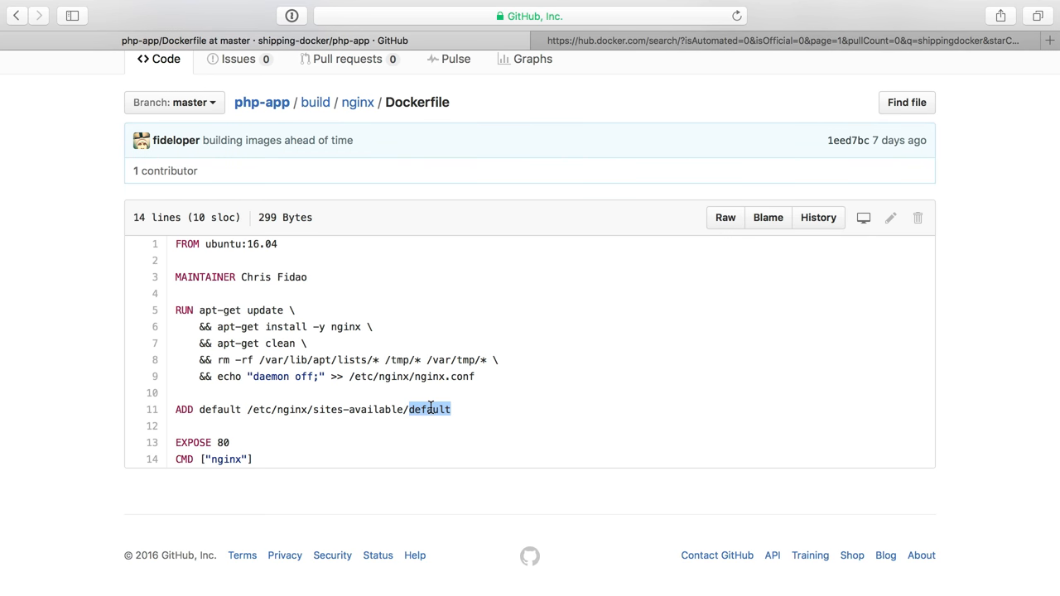
double_click(192, 443)
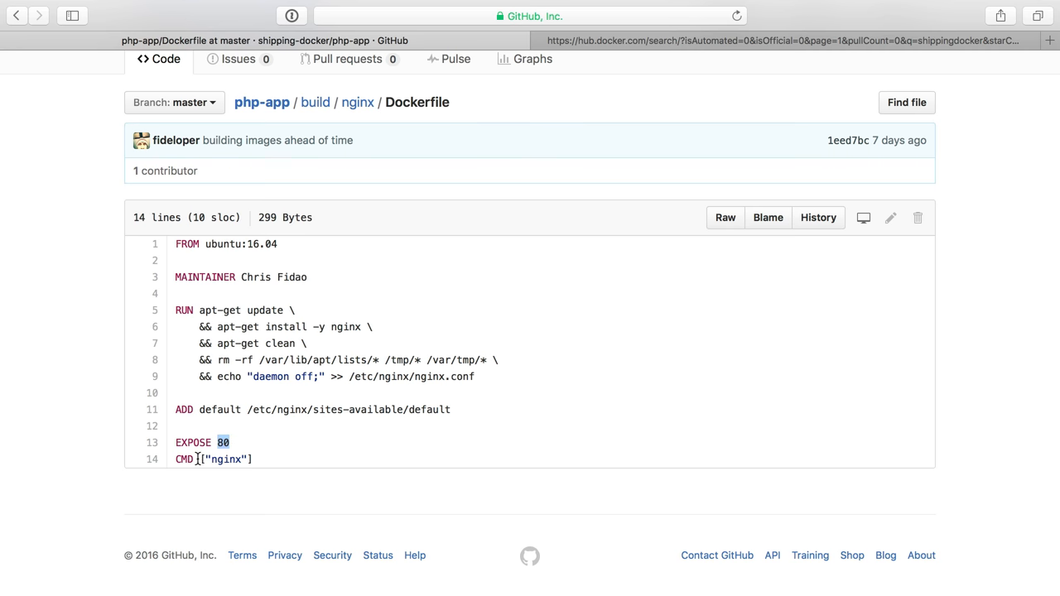
double_click(227, 459)
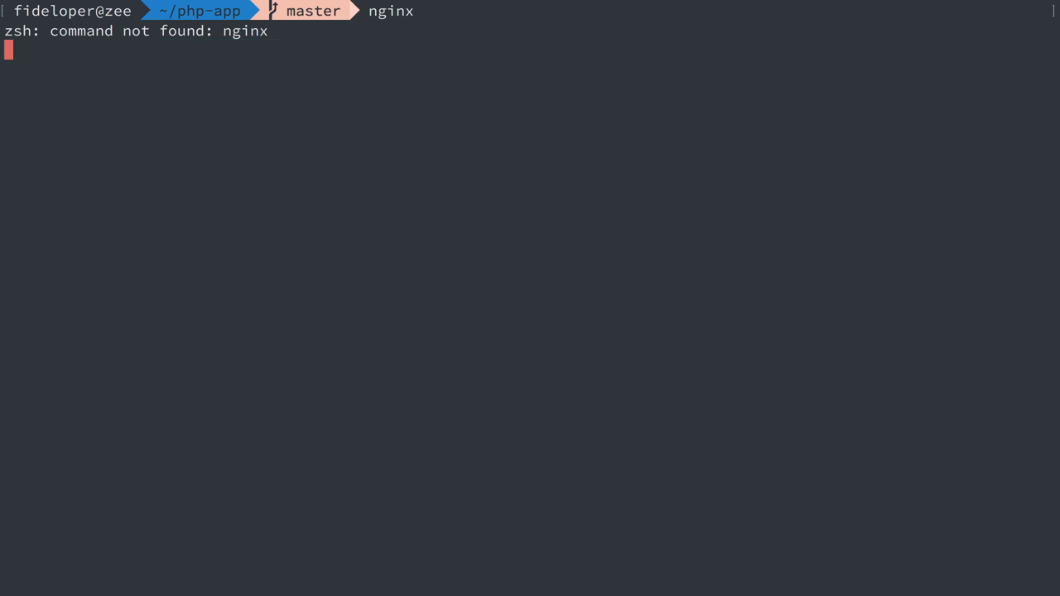
Change into the nginx build directory and list its Dockerfile and default config.
key("Return")
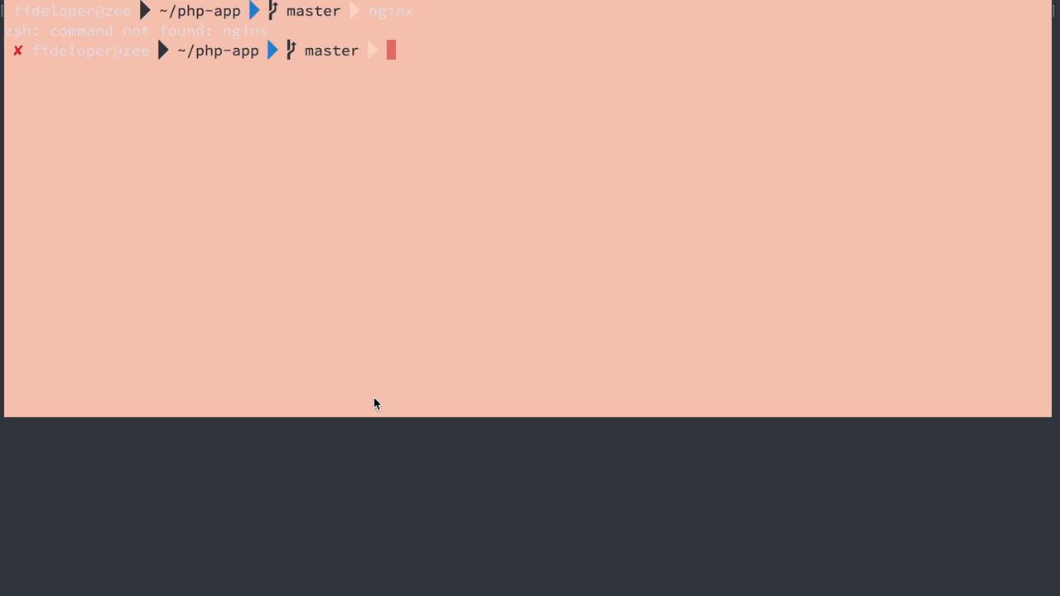
type("cd b")
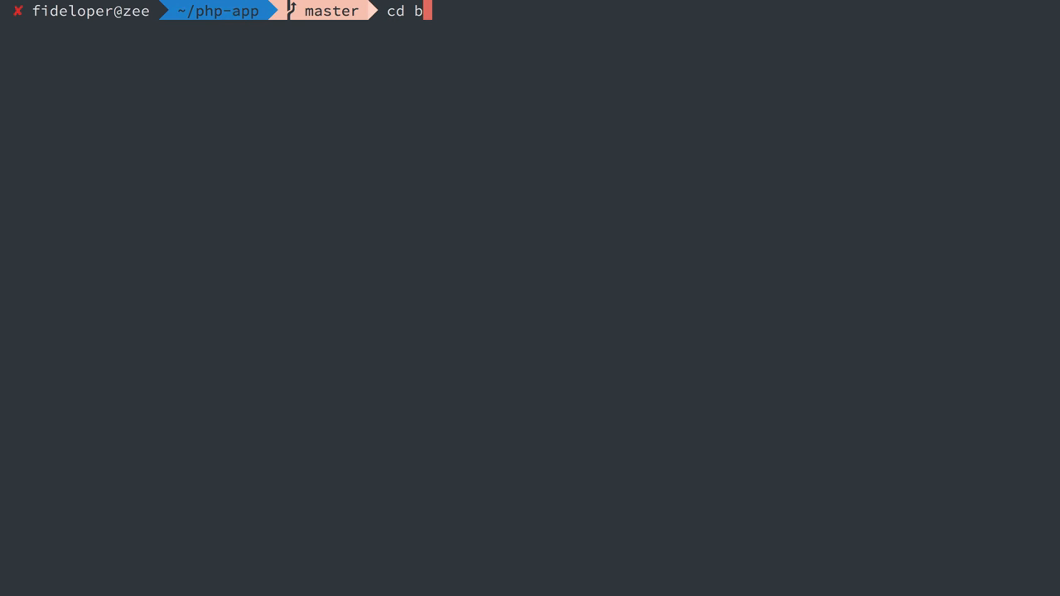
key("Return")
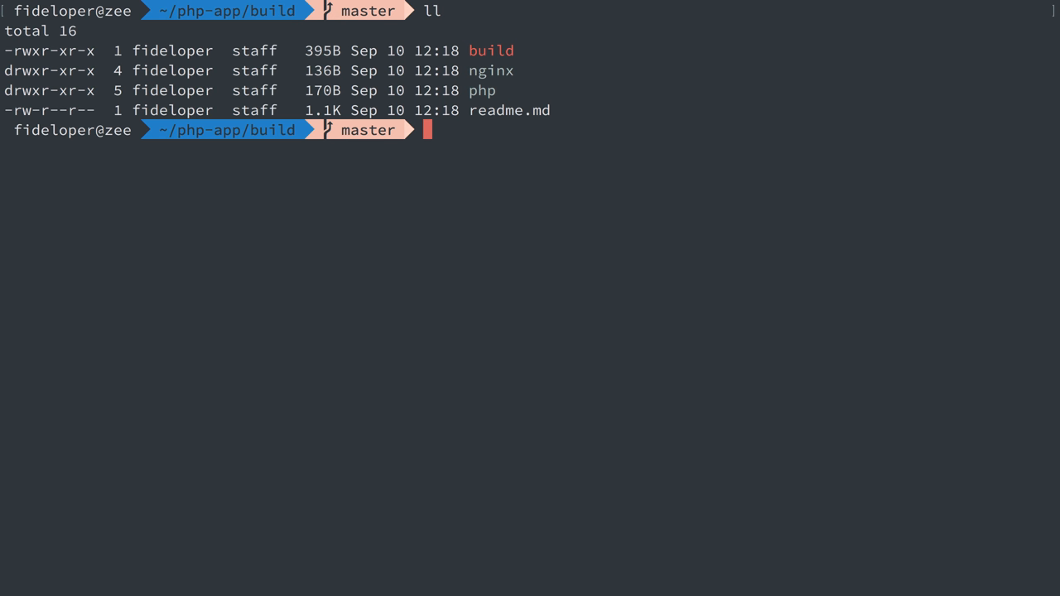
type("cd")
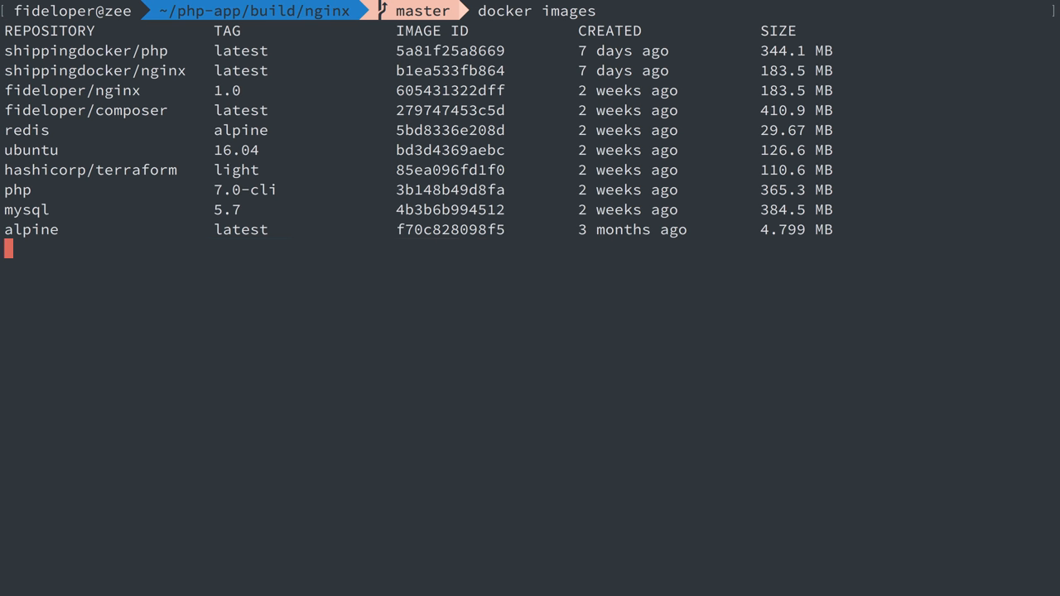
key("Return")
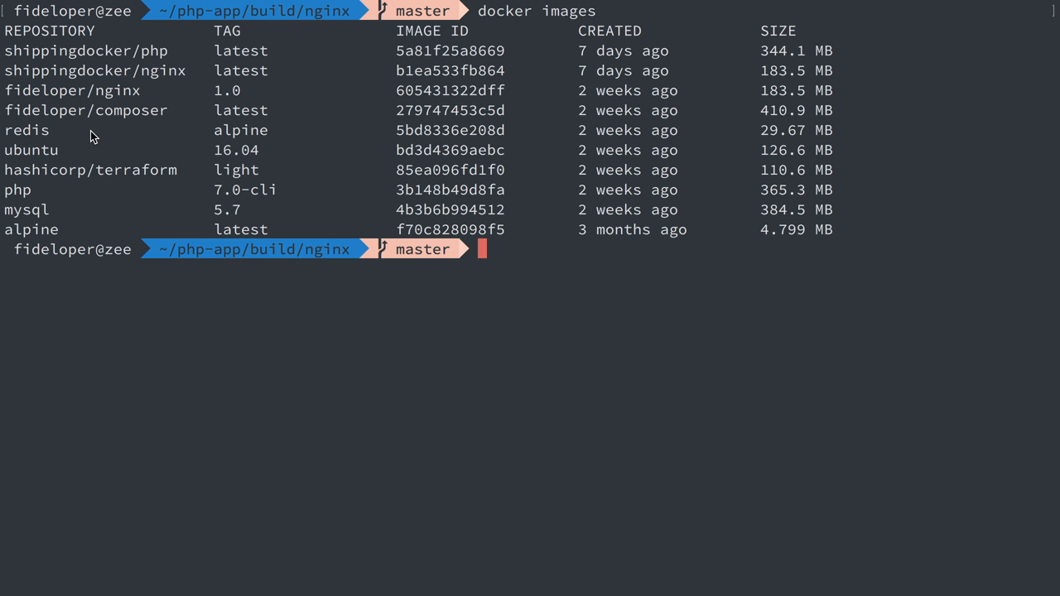
double_click(162, 70)
type("doc")
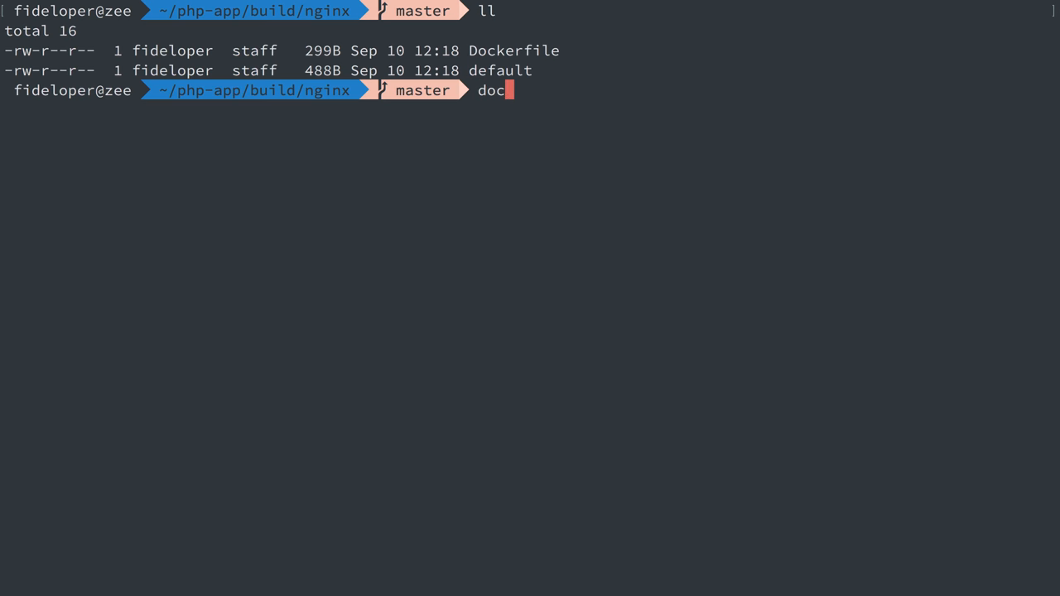
Start typing docker build -t, then abandon the unfinished command.
type("ker build")
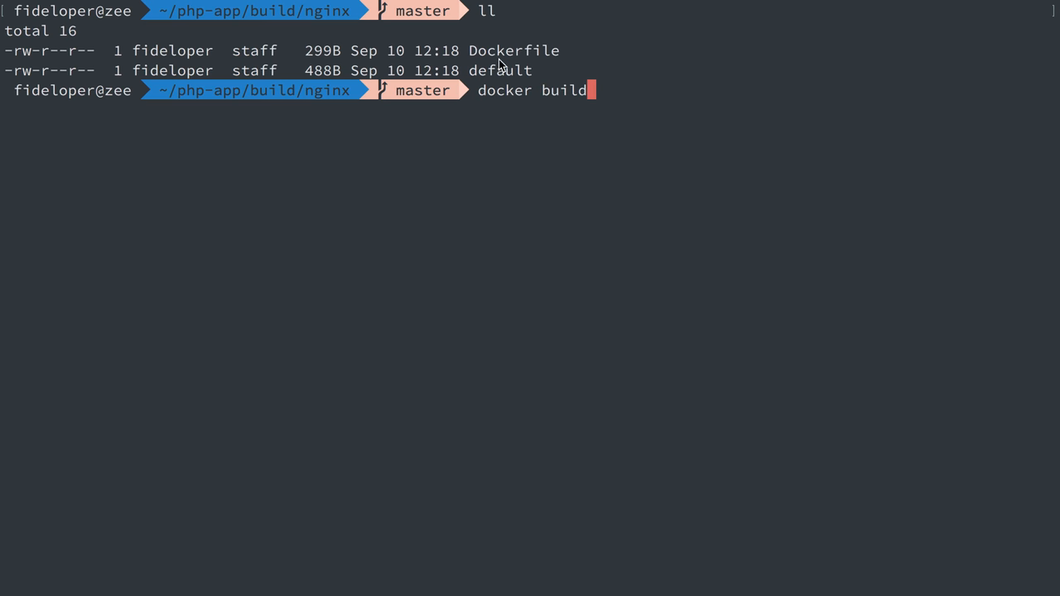
mouse_move(520, 93)
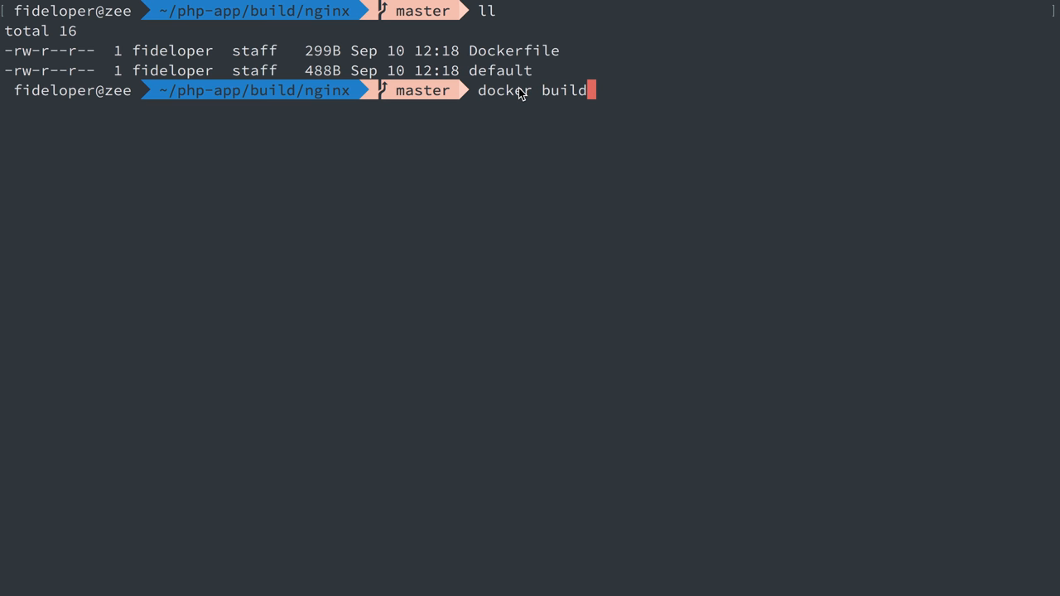
type("-t")
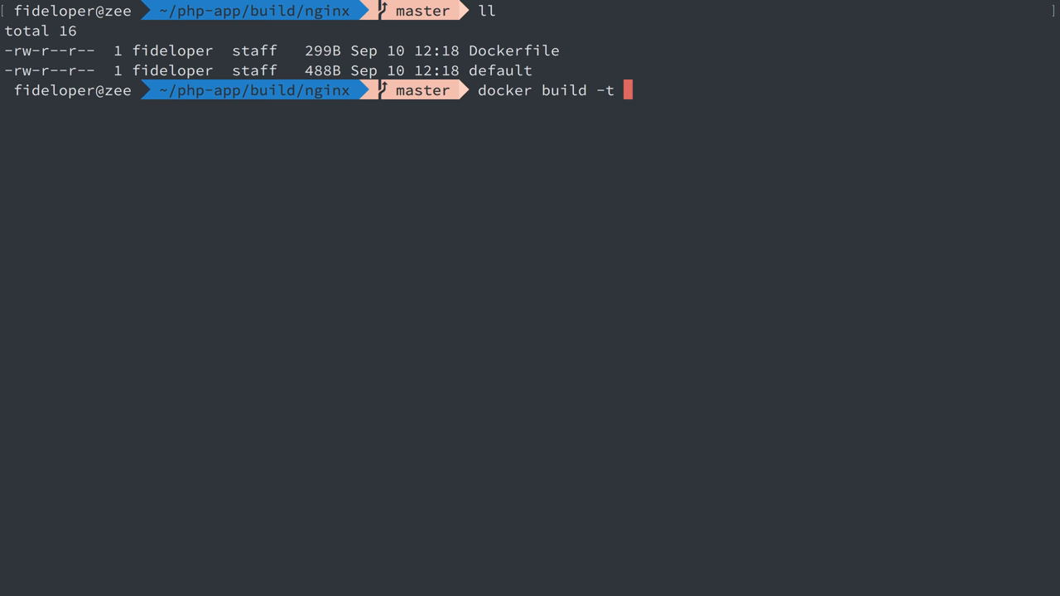
key("Return")
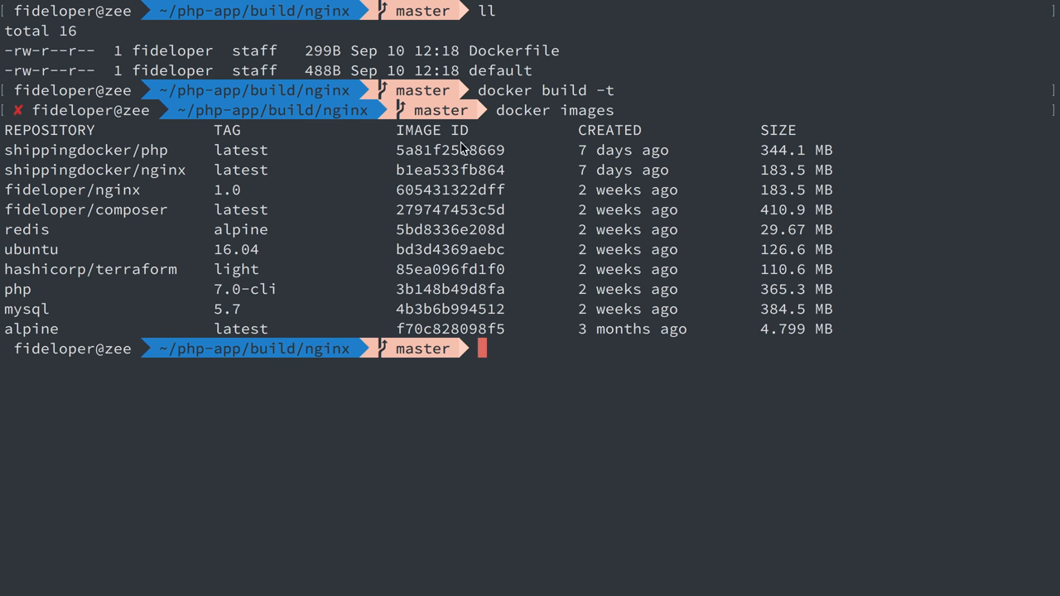
mouse_move(245, 179)
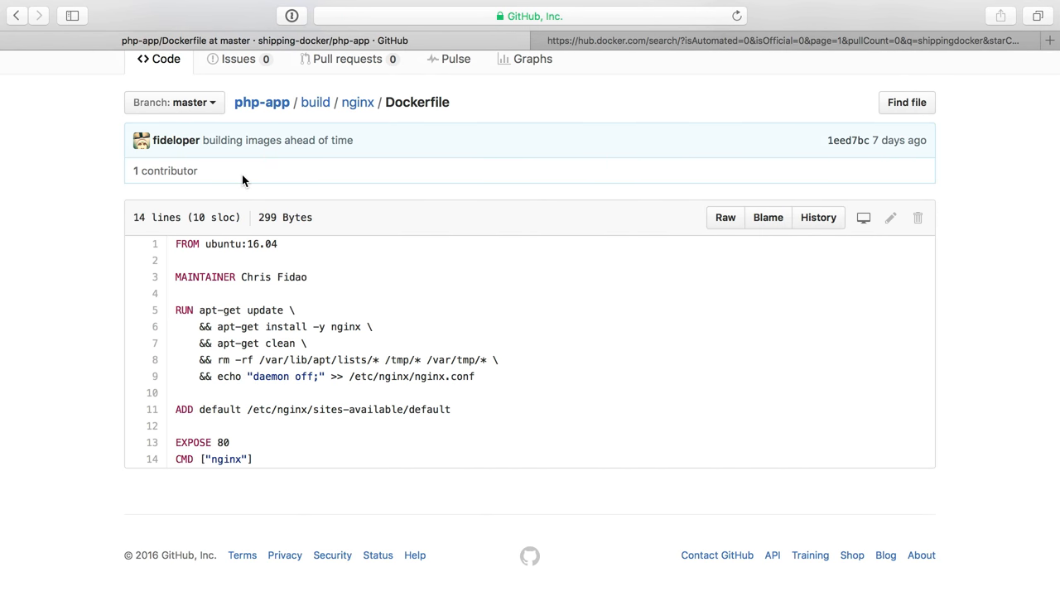
View the shippingdocker/nginx repository's tags, latest and 1.0, on Docker Hub.
left_click(781, 39)
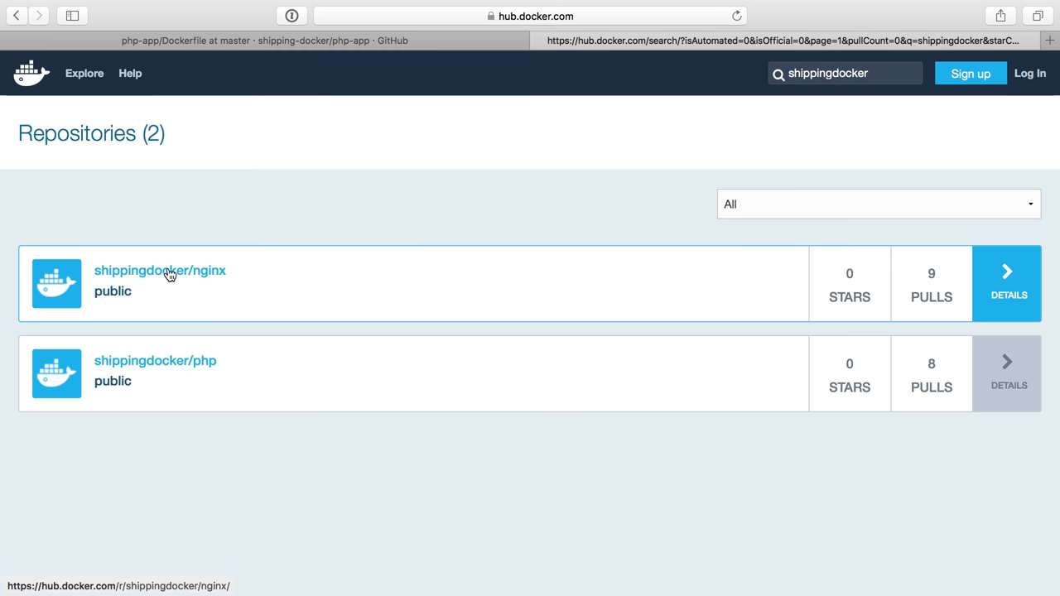
left_click(159, 270)
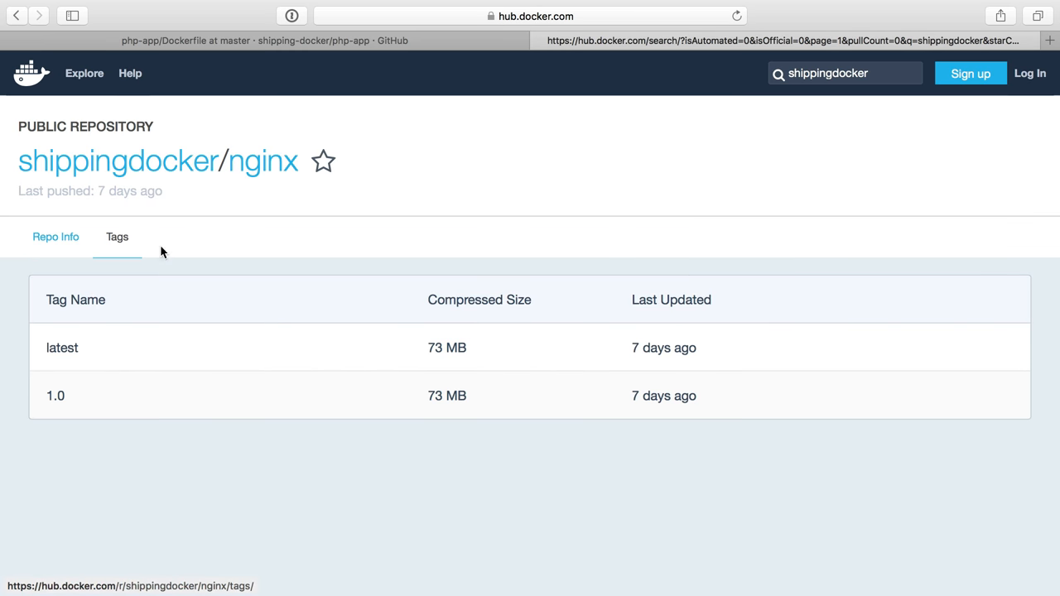
mouse_move(48, 346)
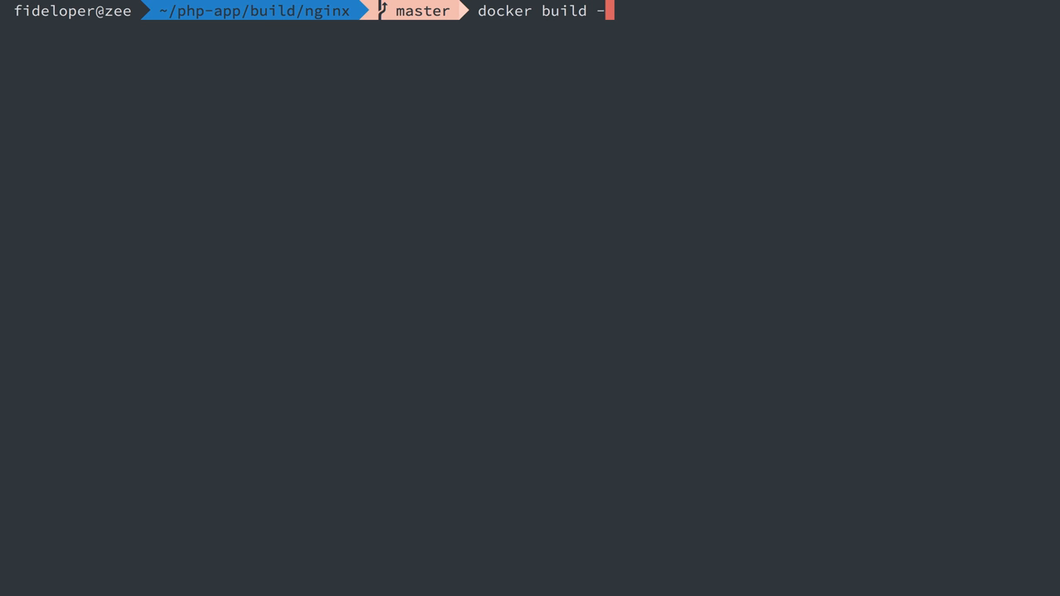
Run docker build tagging shippingdocker/nginx:latest and :1.1, which fails needing one path argument.
type("t shipping")
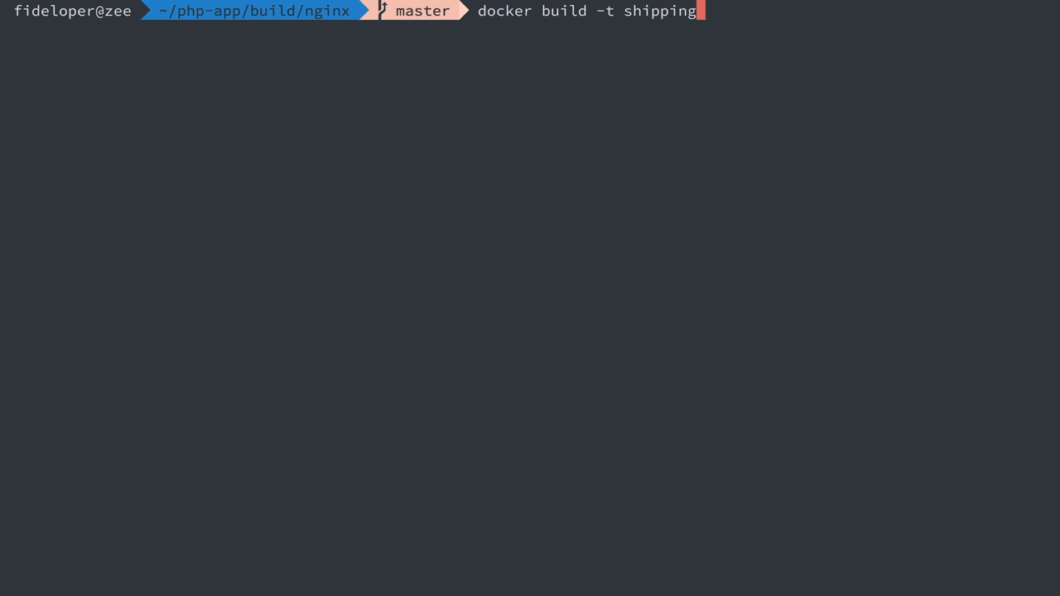
type("docker/nginx")
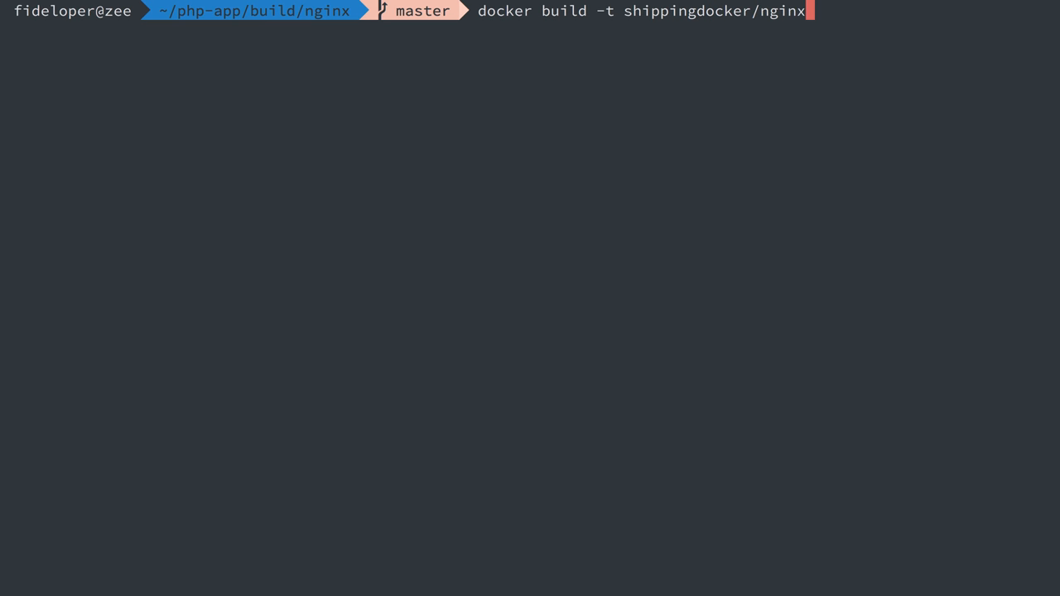
type(":latest")
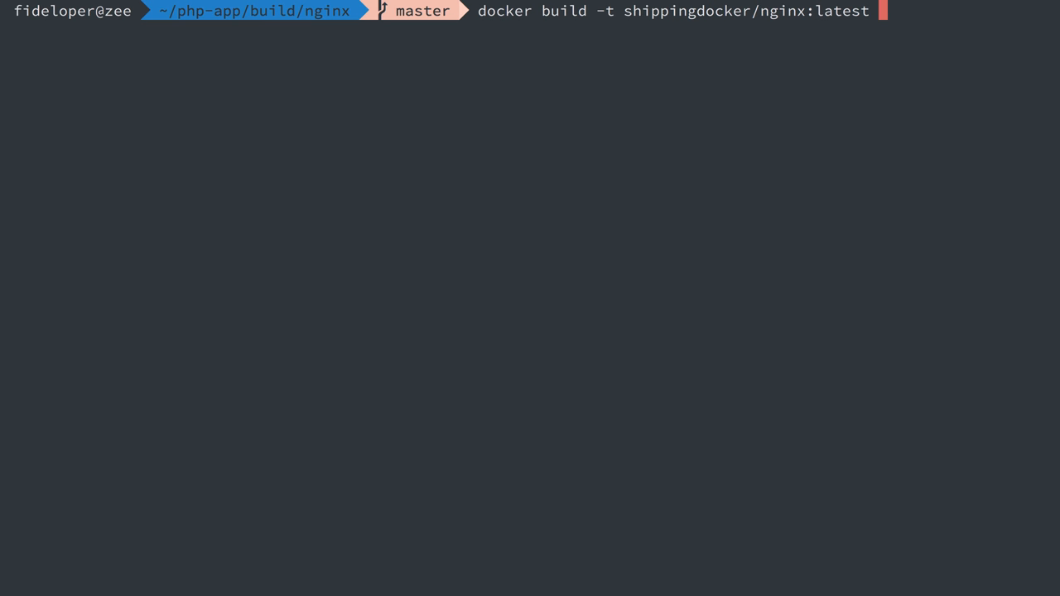
type("shippingdocker/nginx:1")
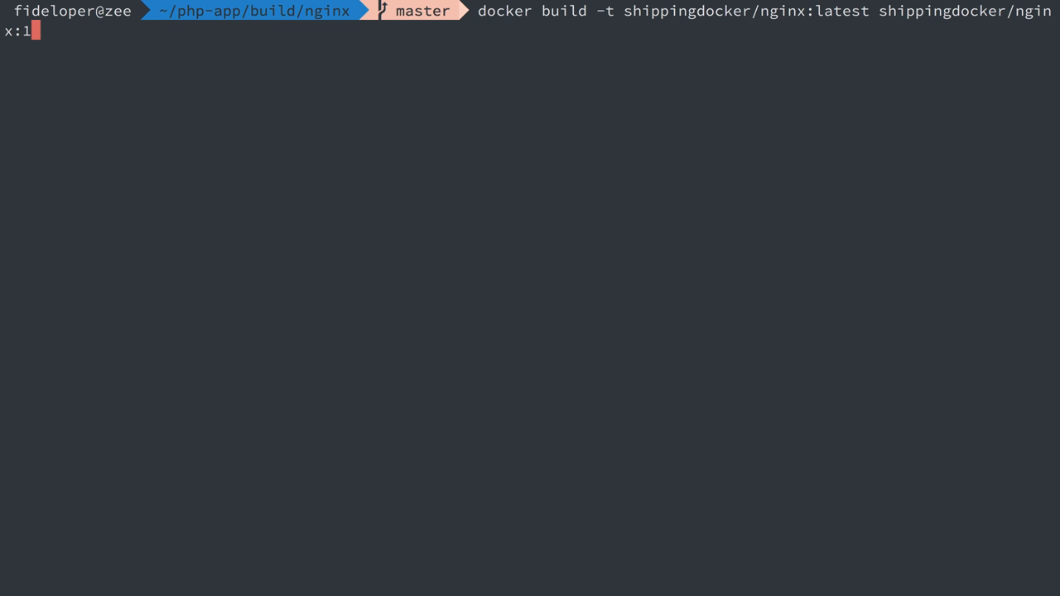
type(".1")
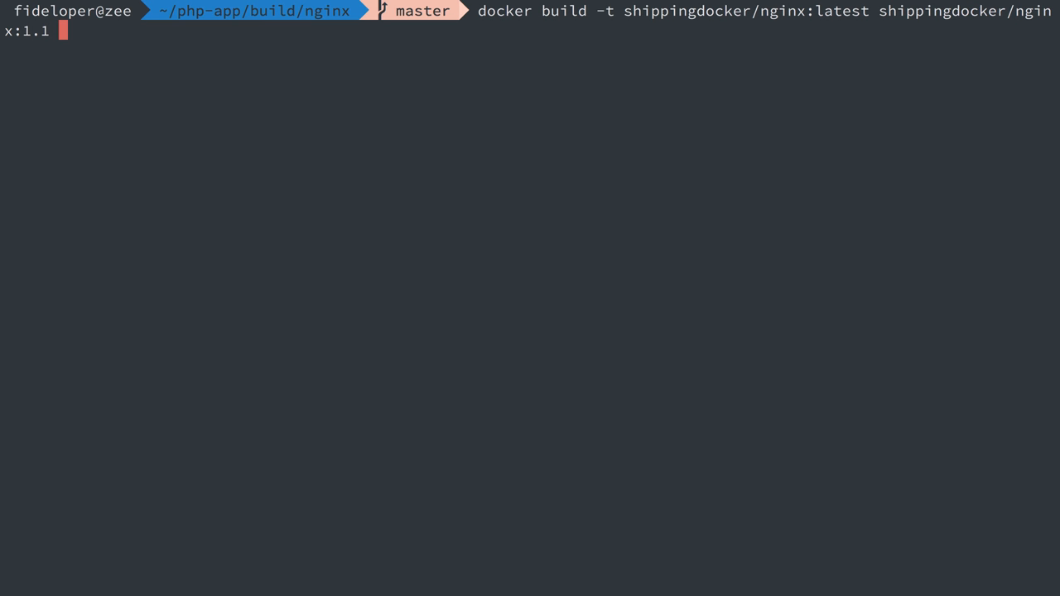
mouse_move(782, 113)
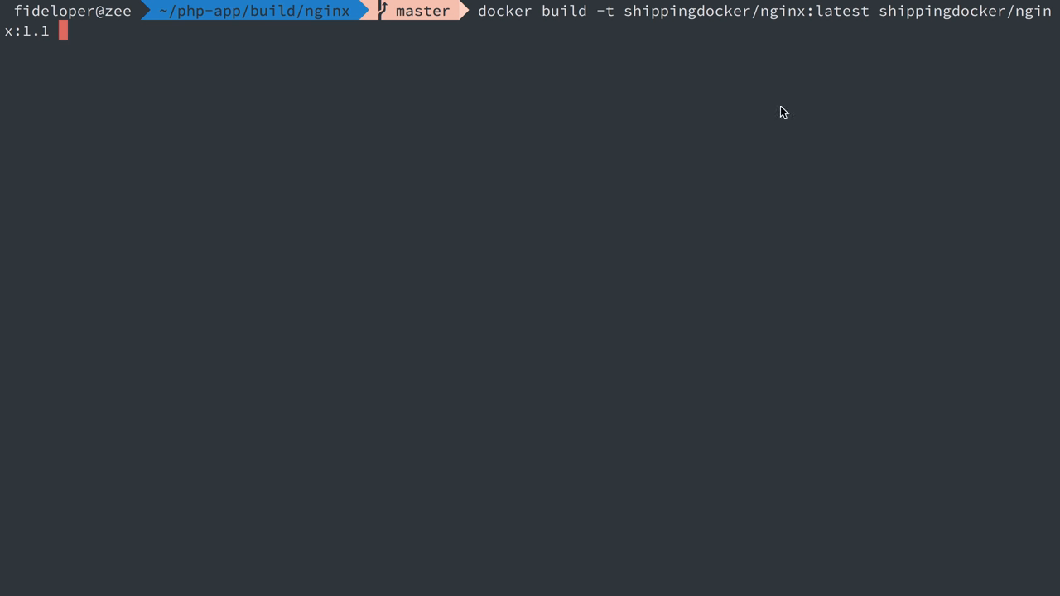
mouse_move(818, 58)
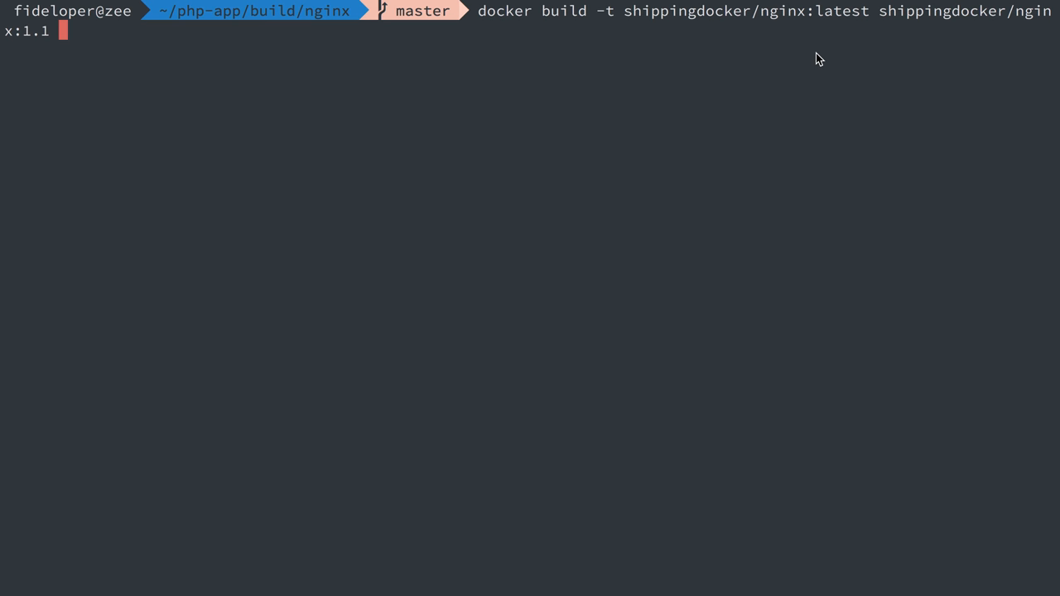
type(".")
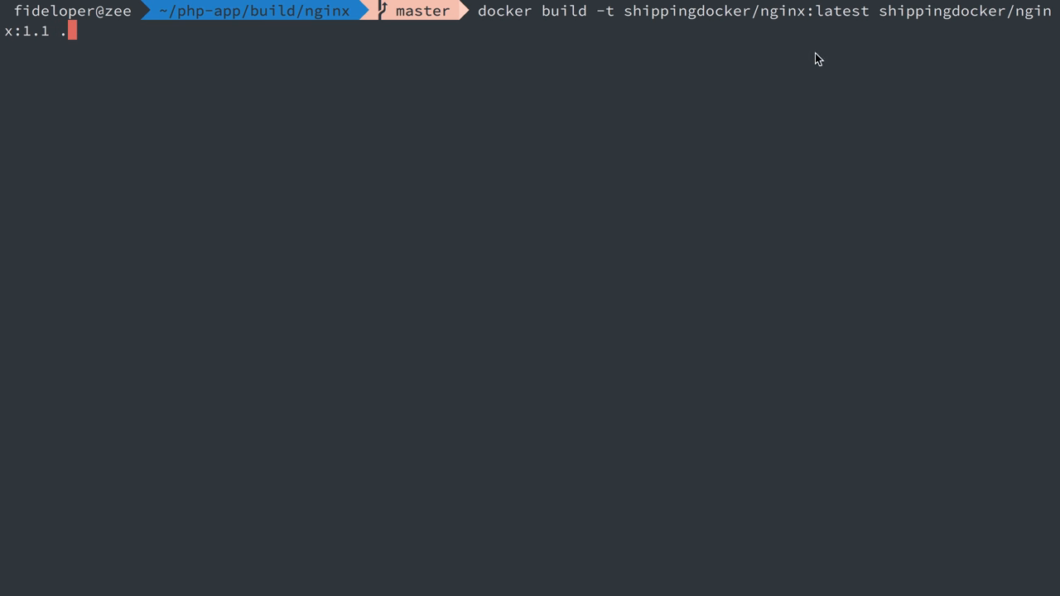
mouse_move(538, 115)
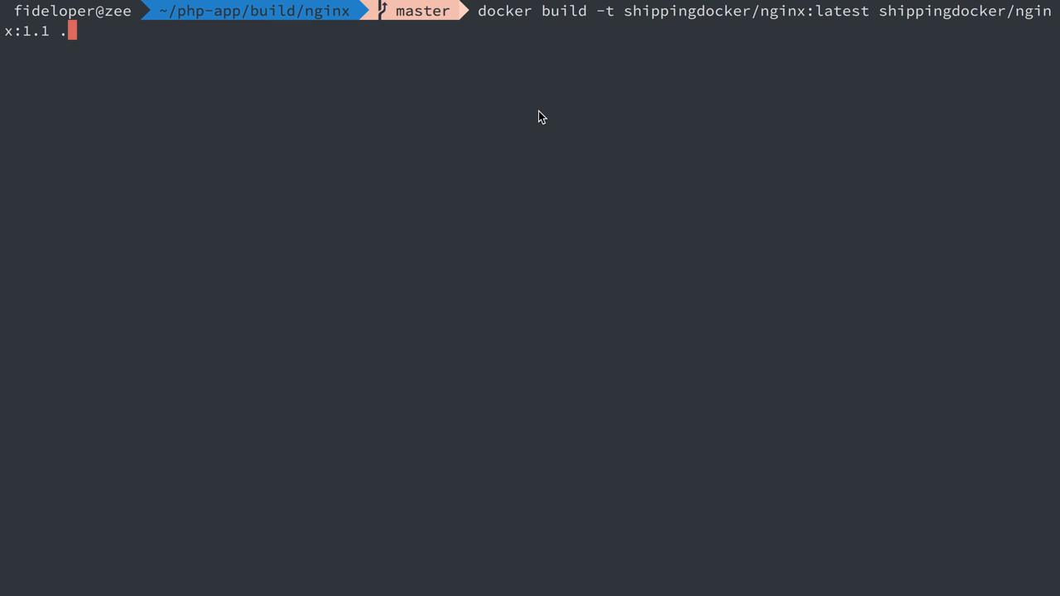
key("Return")
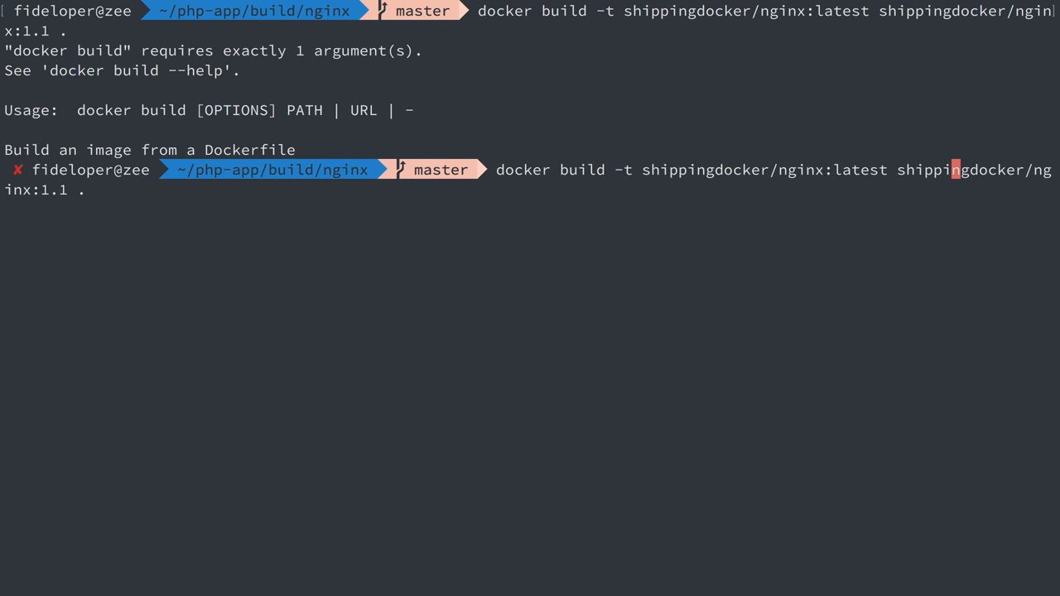
Correct the build command by inserting a second -t flag before the 1.1 tag.
type("-t")
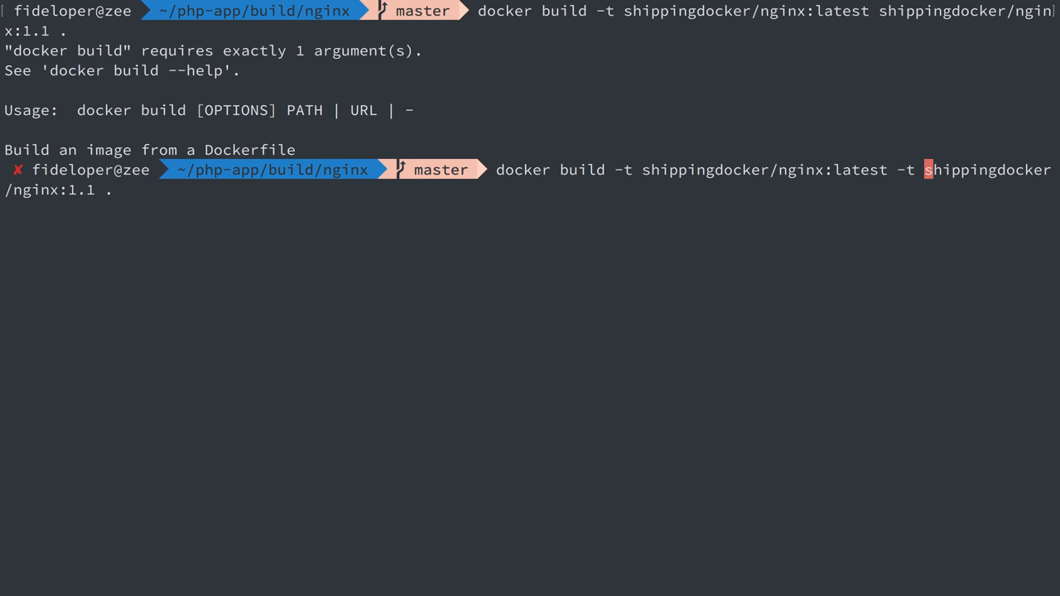
left_click_drag(617, 169, 808, 169)
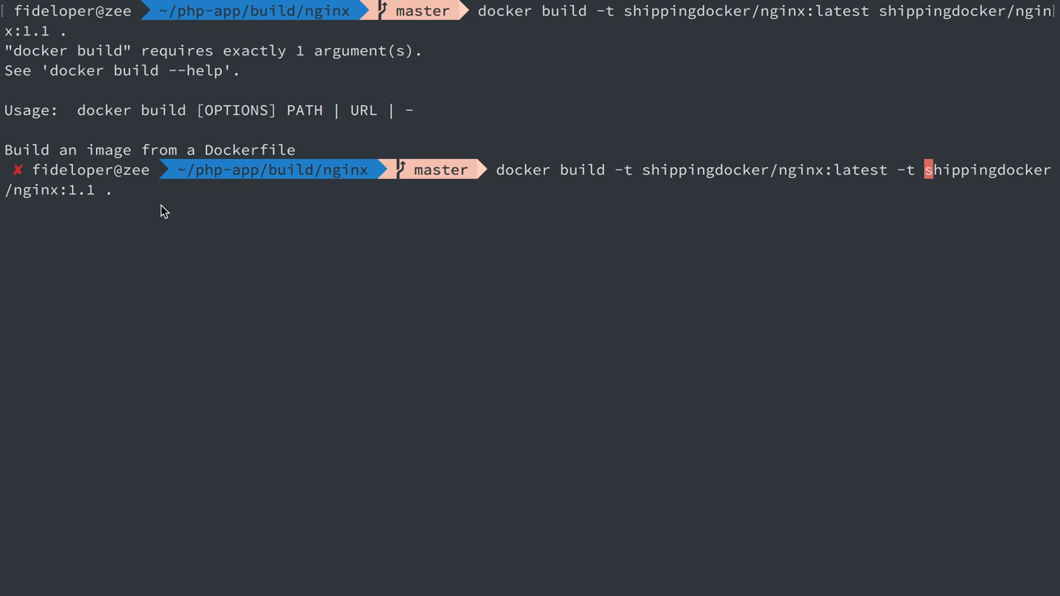
Run the corrected build and review output to 'Successfully built 96f4fd8746af'.
key("Return")
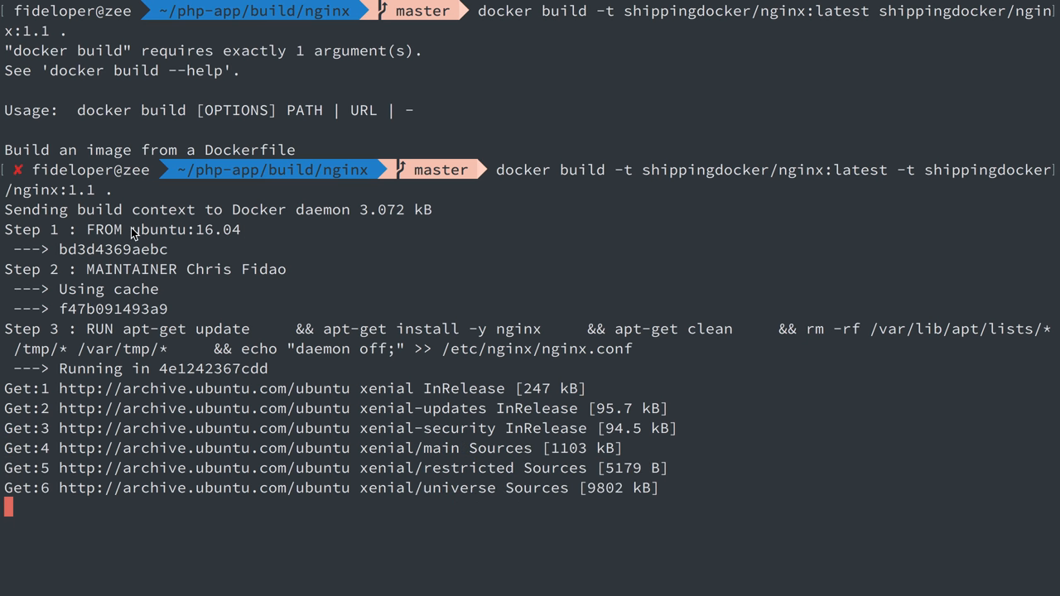
mouse_move(383, 292)
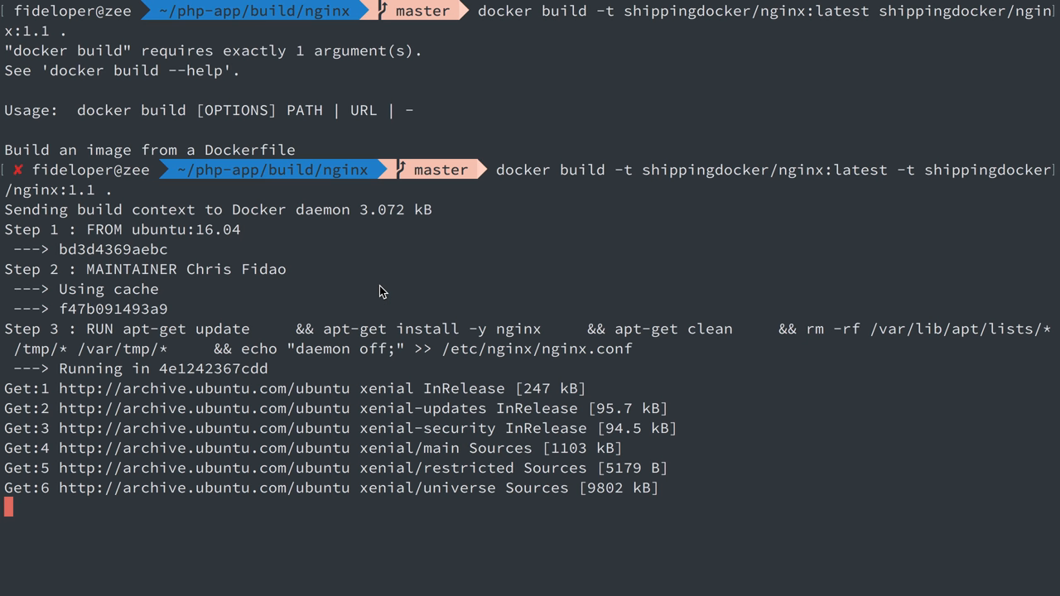
scroll("down", 3)
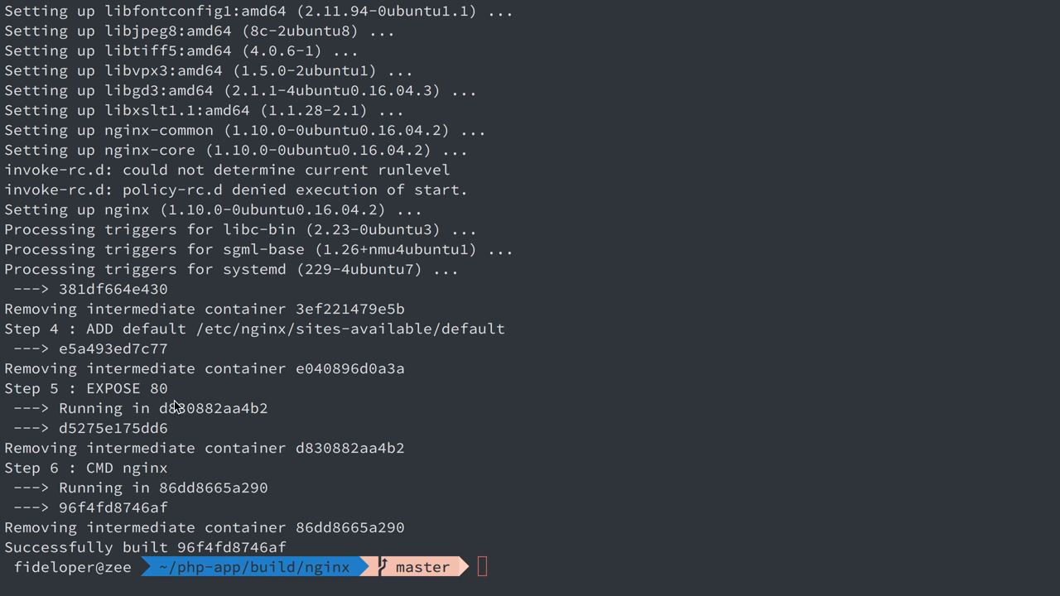
scroll("up", 3)
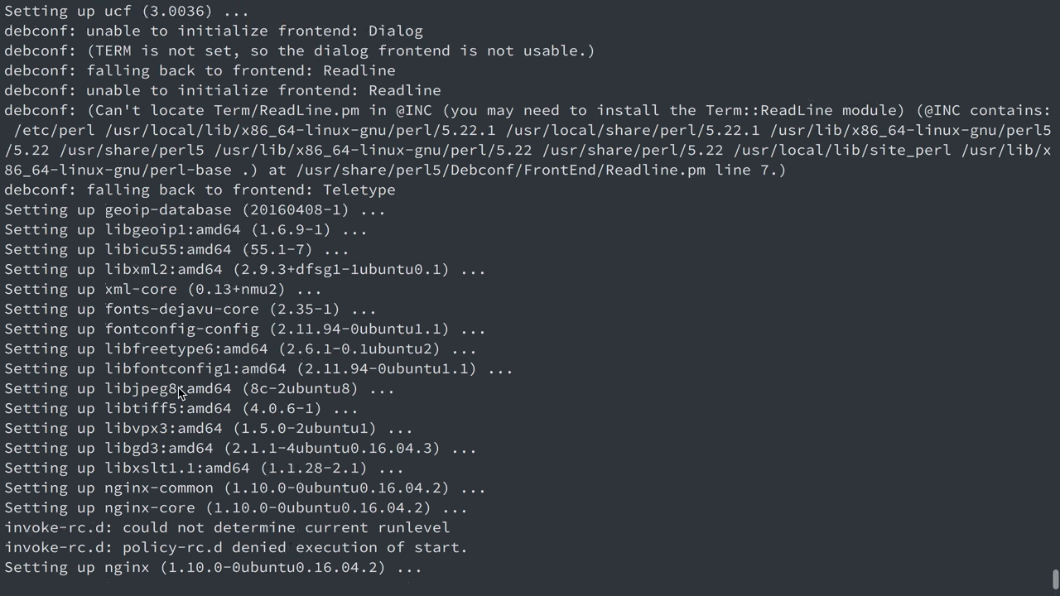
scroll("down", 3)
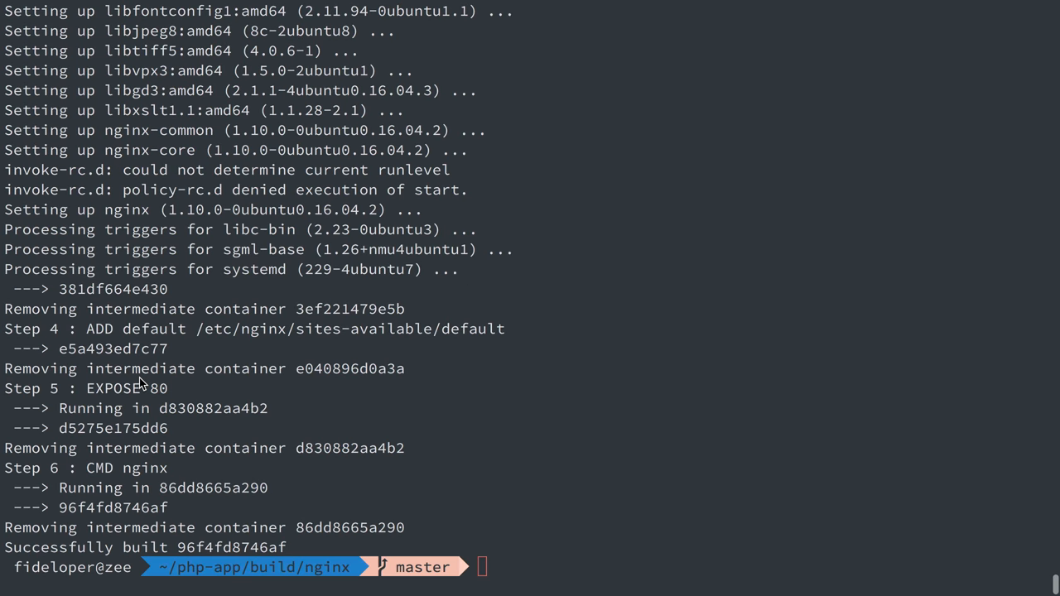
List images showing shippingdocker/nginx tagged 1.1 and latest.
type("docker images")
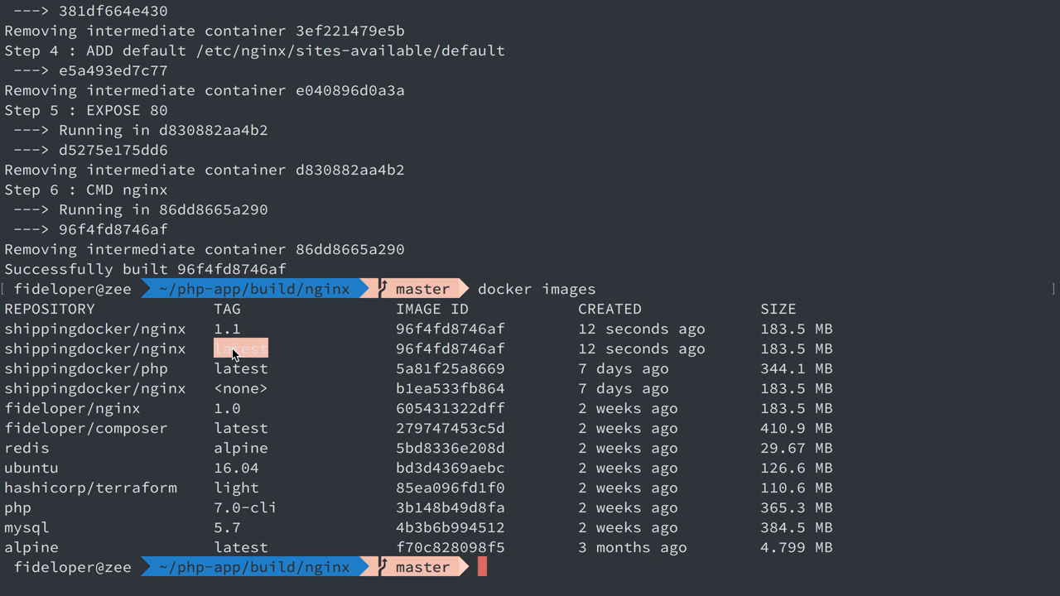
scroll("down", 3)
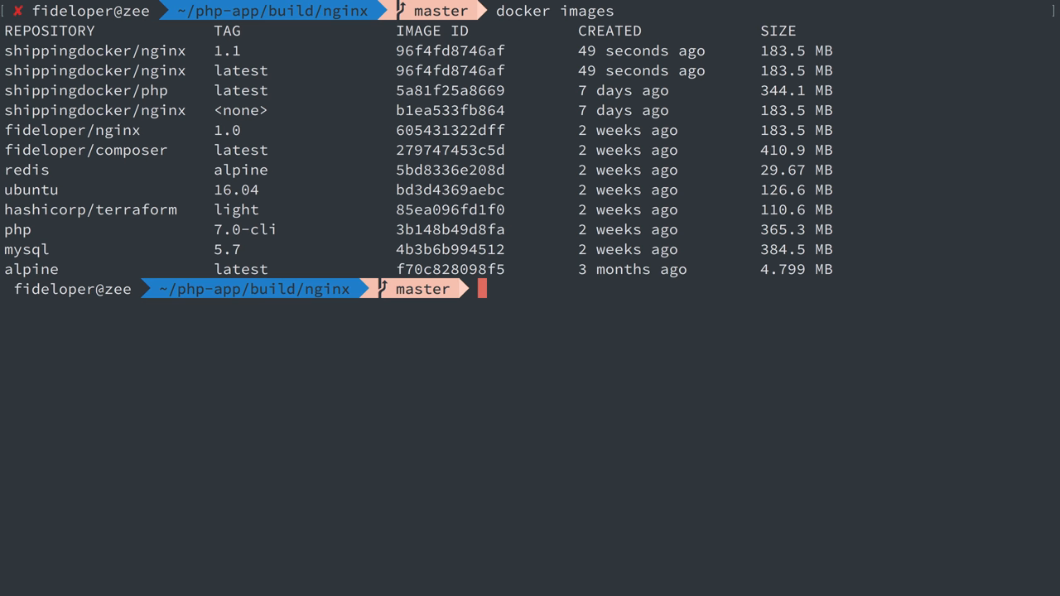
Run docker login and submit the username shippingdocker.
type("docker login")
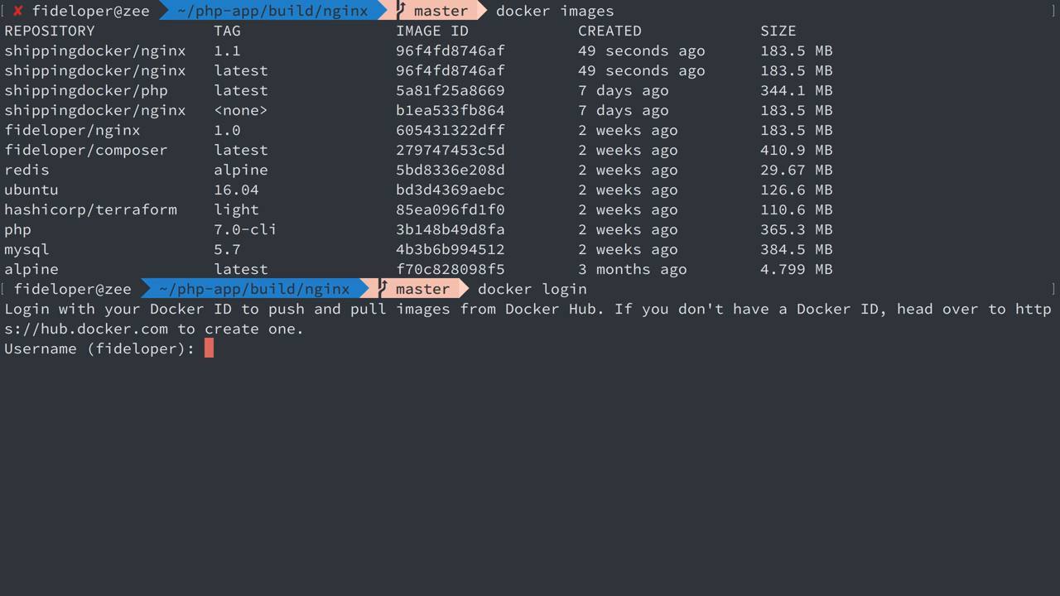
type("shp")
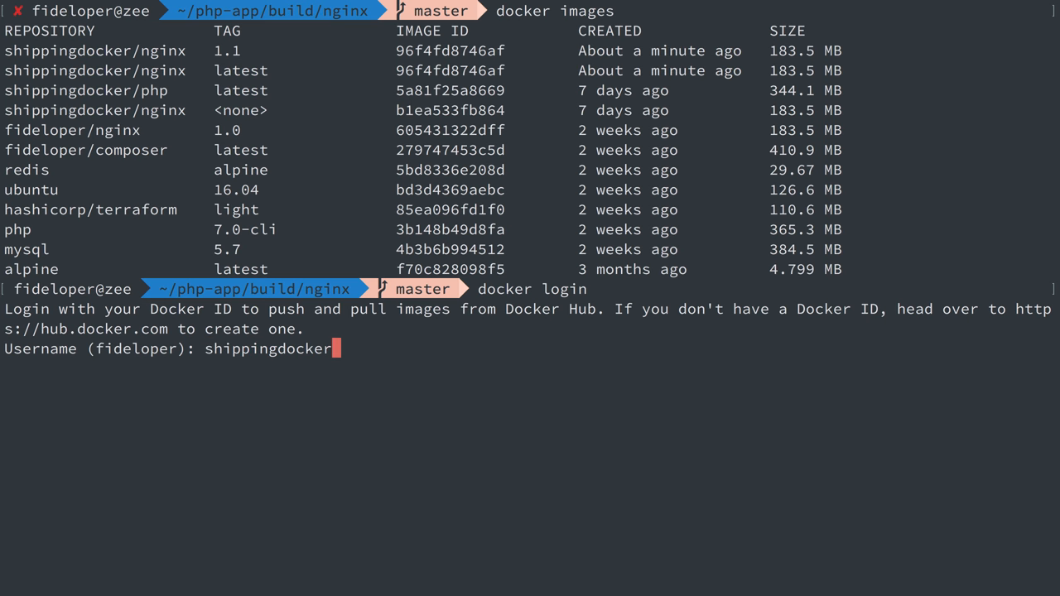
key("Return")
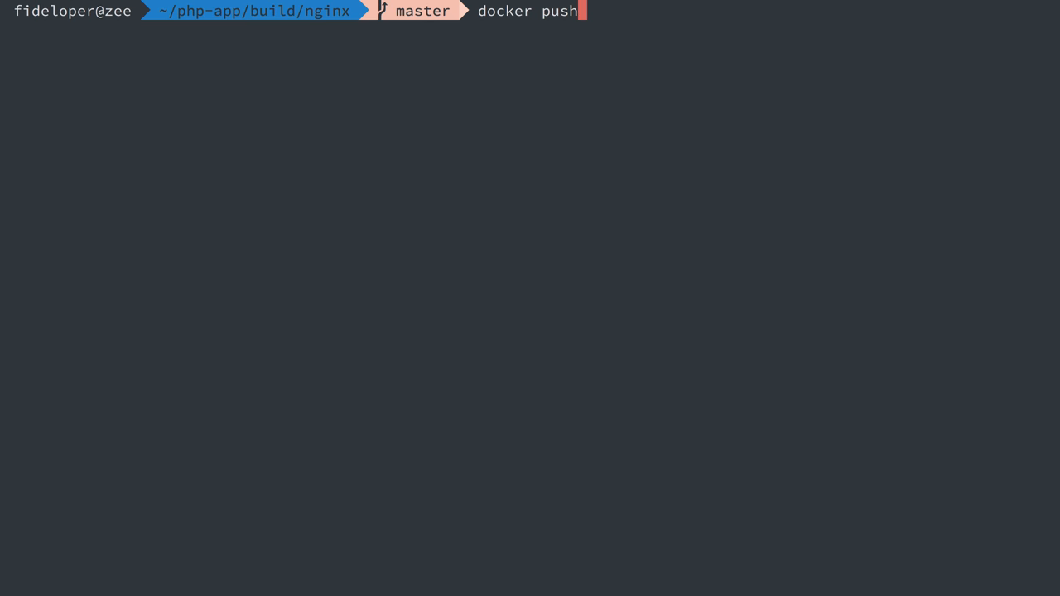
Push shippingdocker/nginx:latest to Docker Hub with docker push.
type("shippingdocker/n")
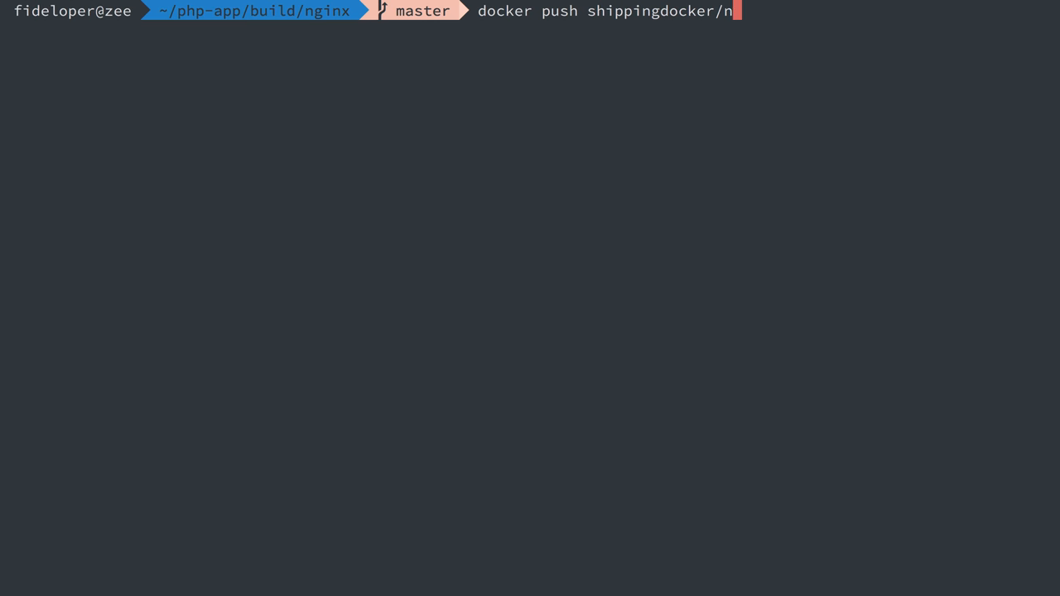
key("Return")
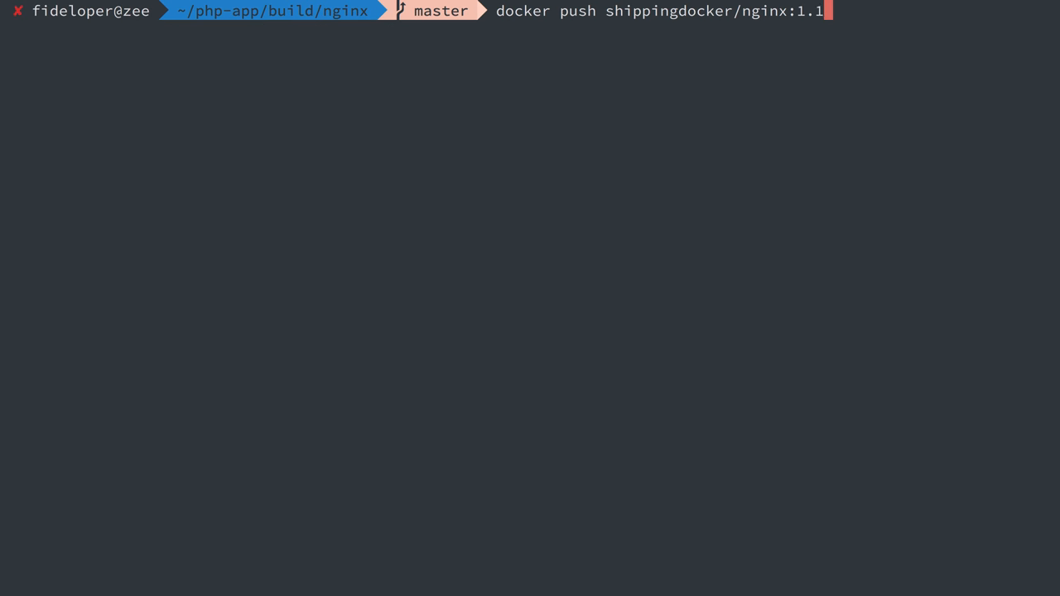
type("latest")
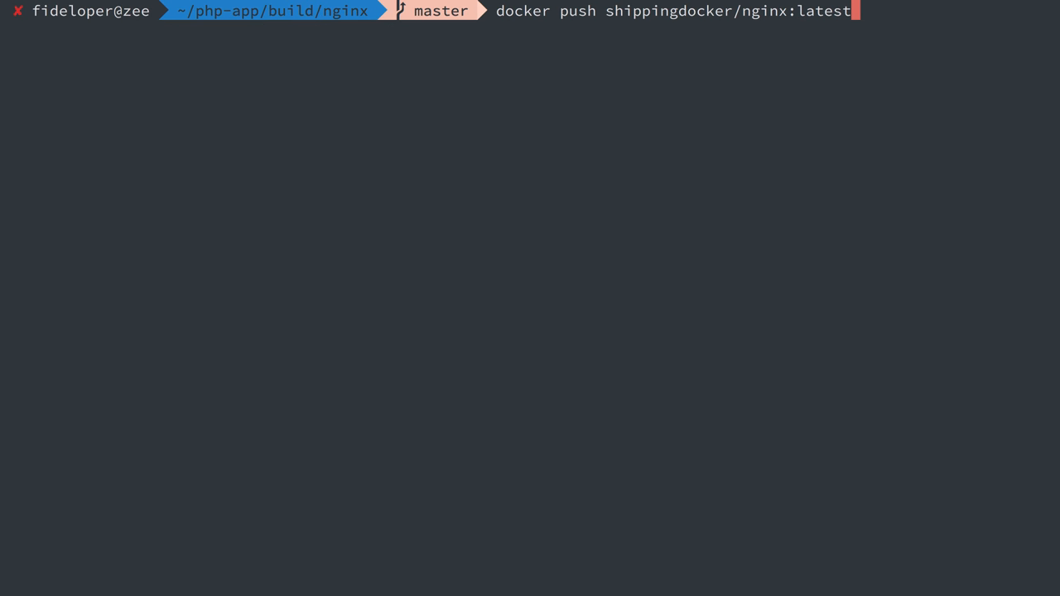
key("Return")
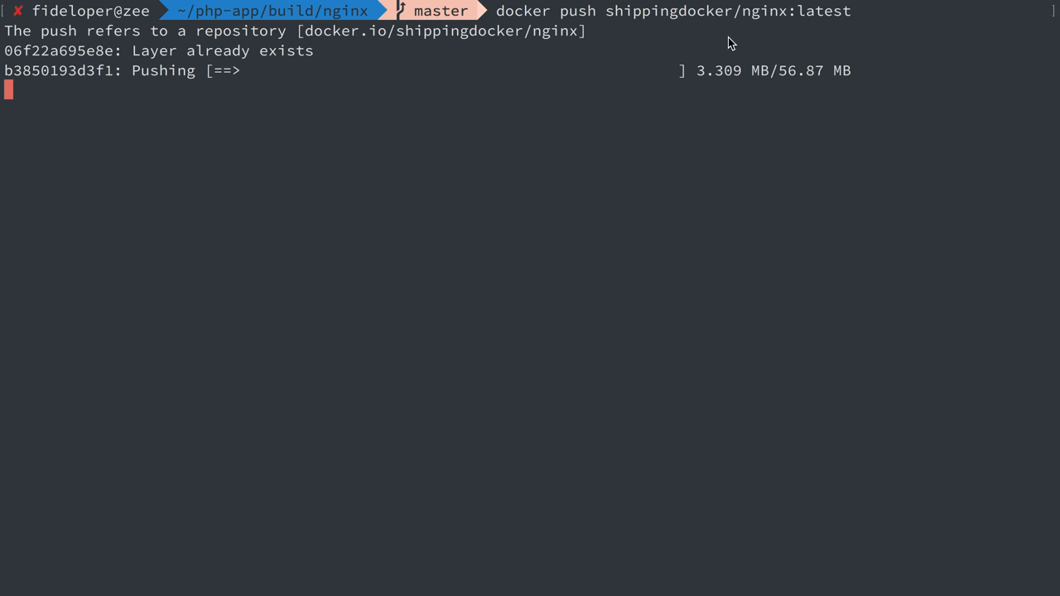
mouse_move(815, 23)
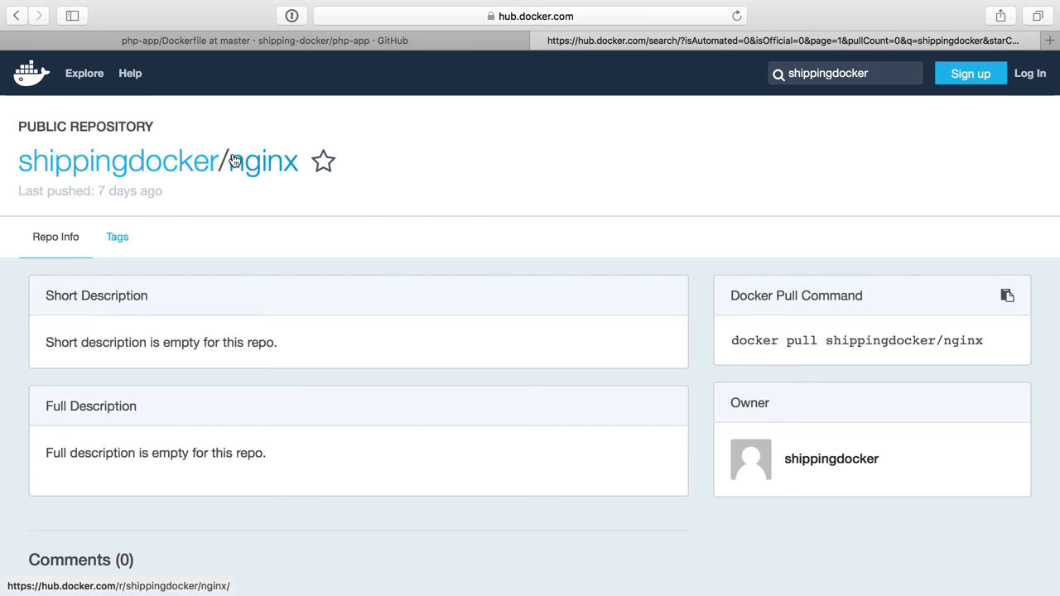
mouse_move(238, 182)
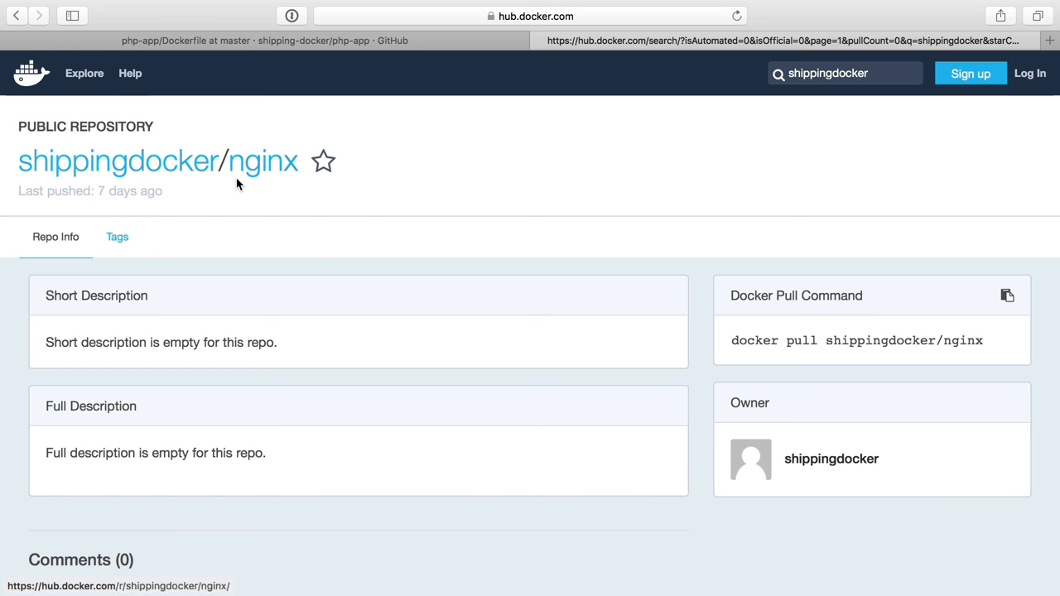
mouse_move(155, 124)
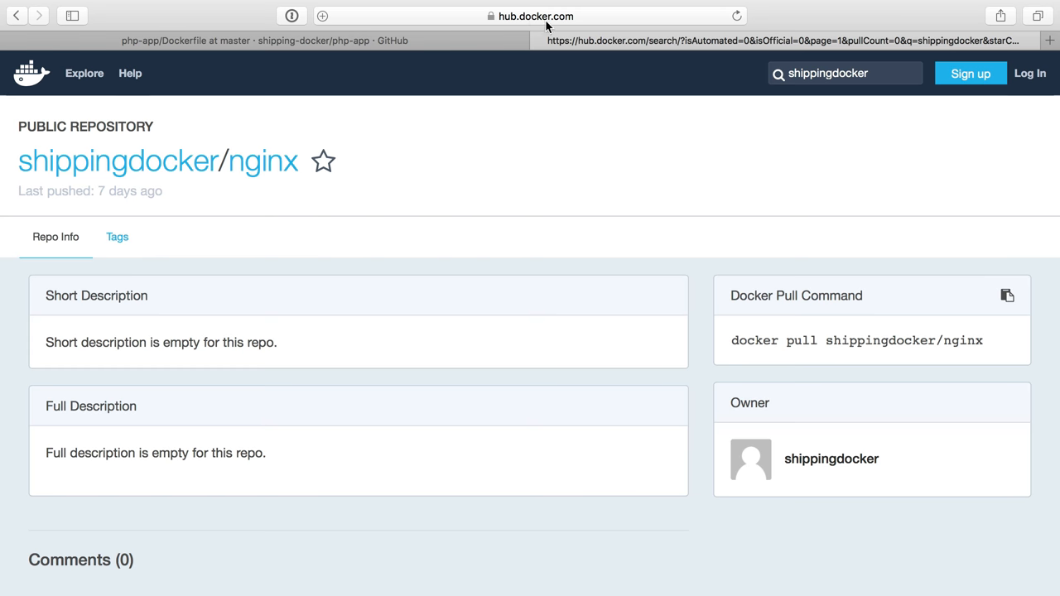
mouse_move(496, 163)
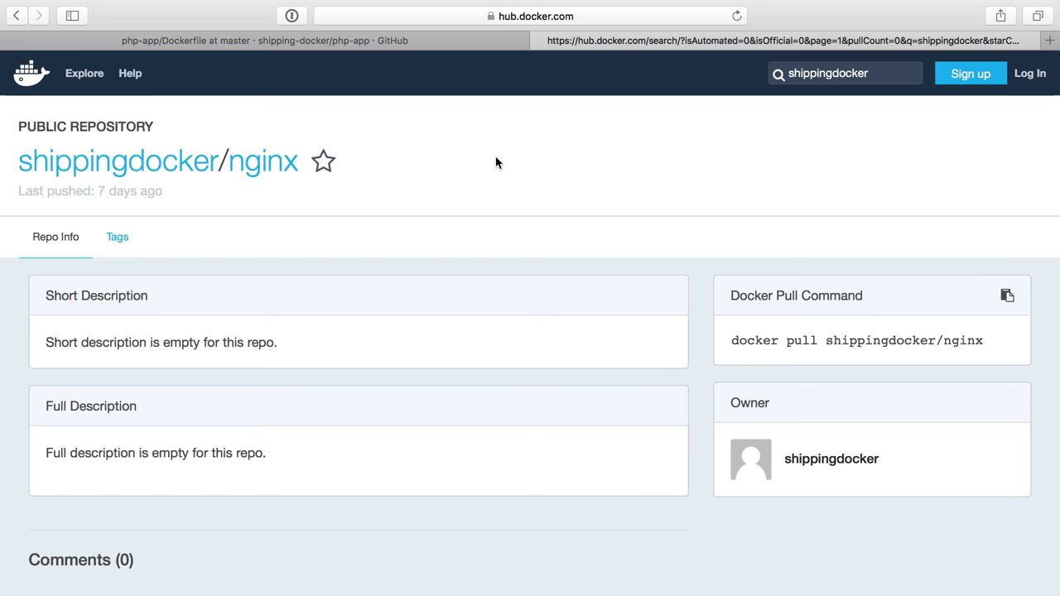
mouse_move(302, 292)
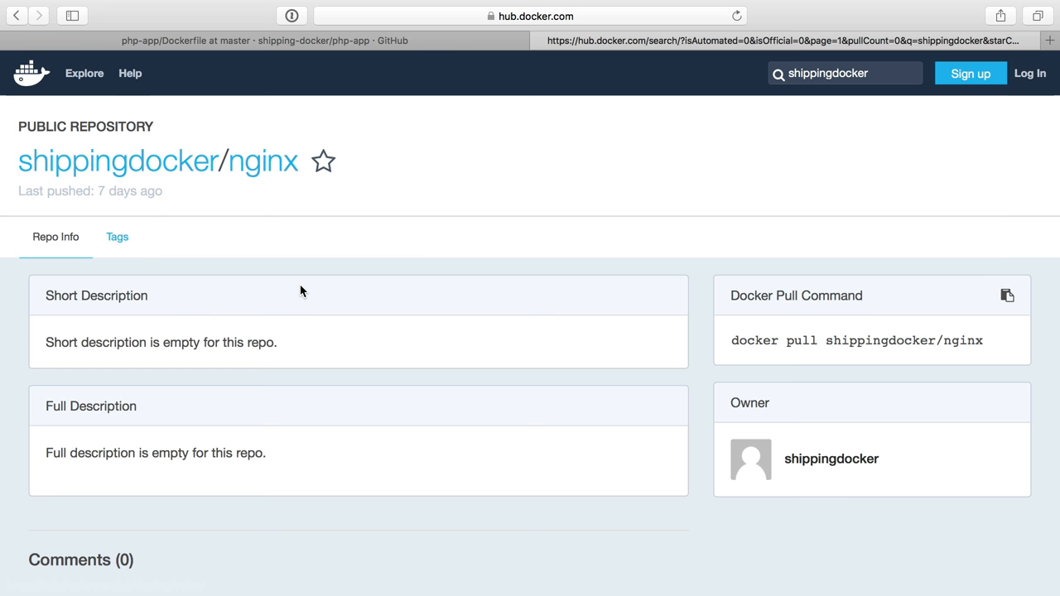
mouse_move(338, 283)
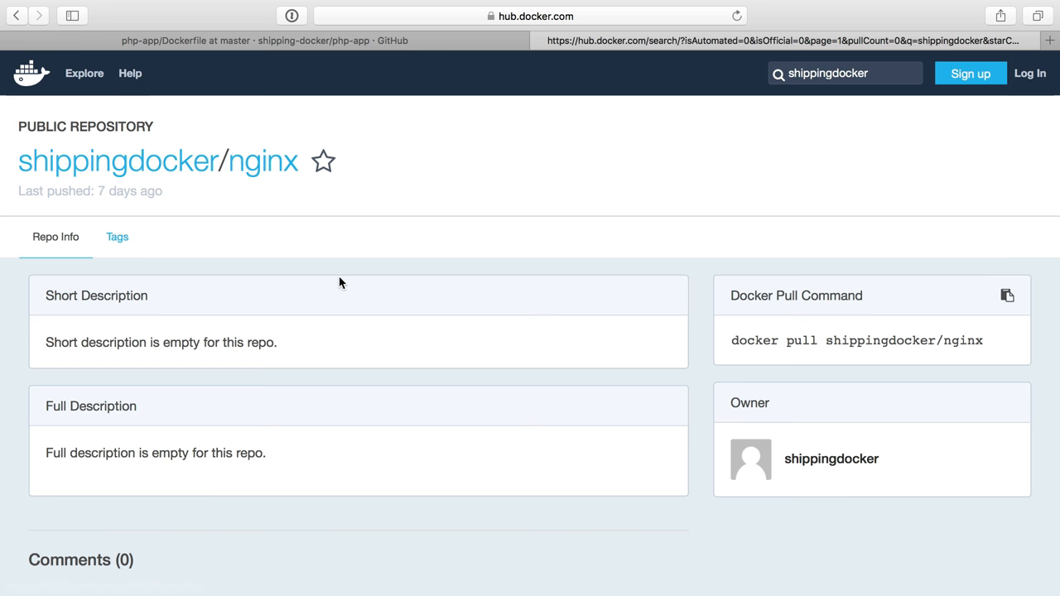
mouse_move(245, 65)
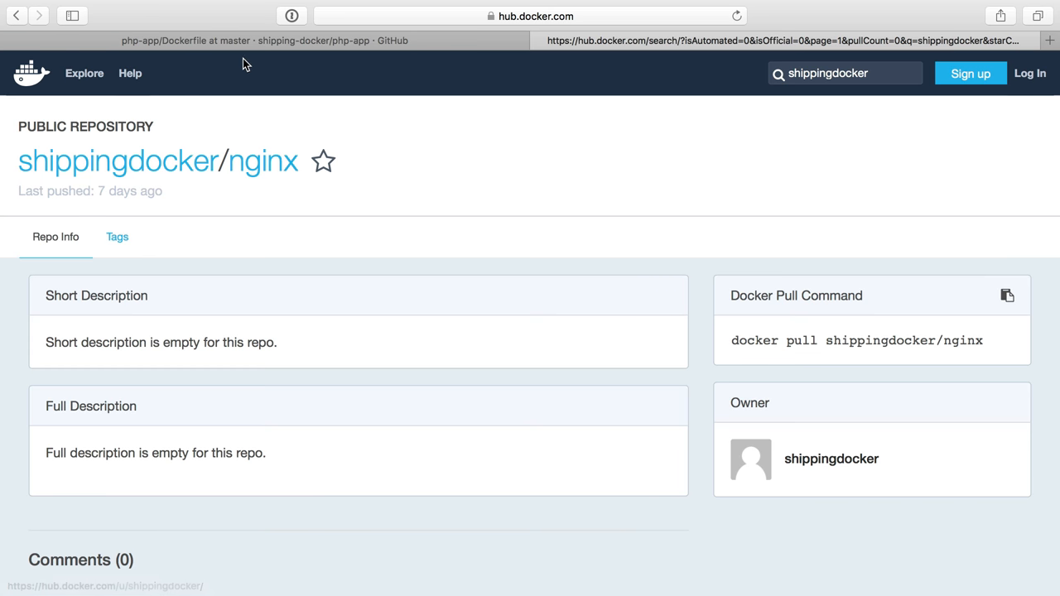
left_click(264, 40)
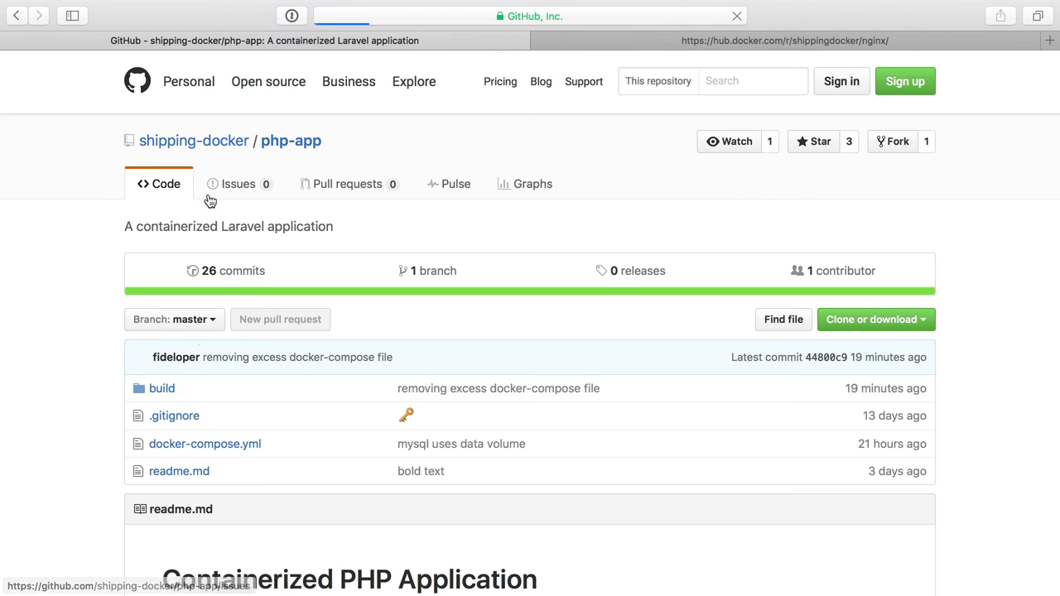
left_click(205, 444)
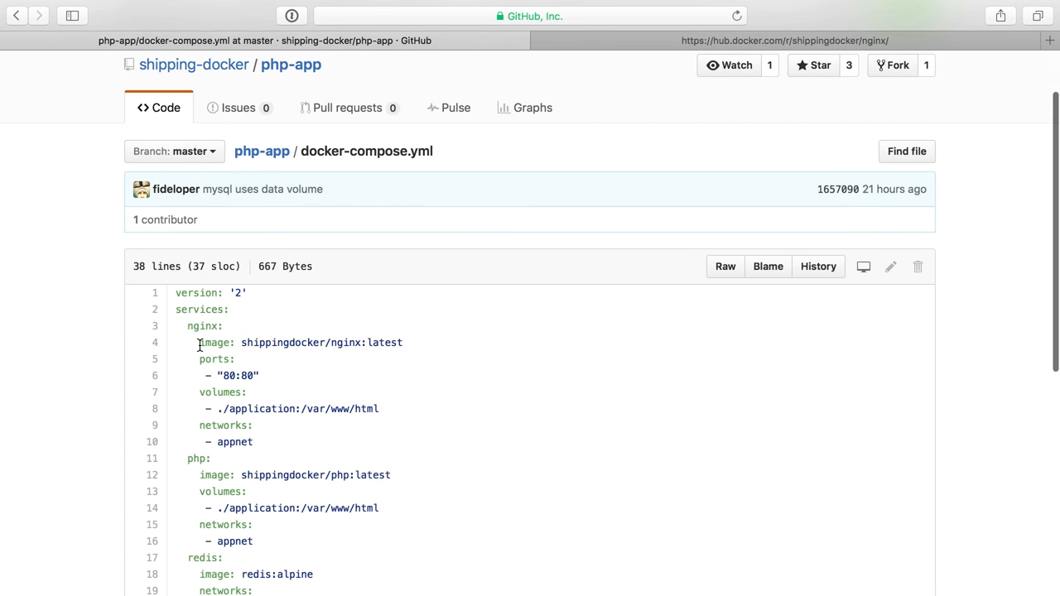
mouse_move(273, 343)
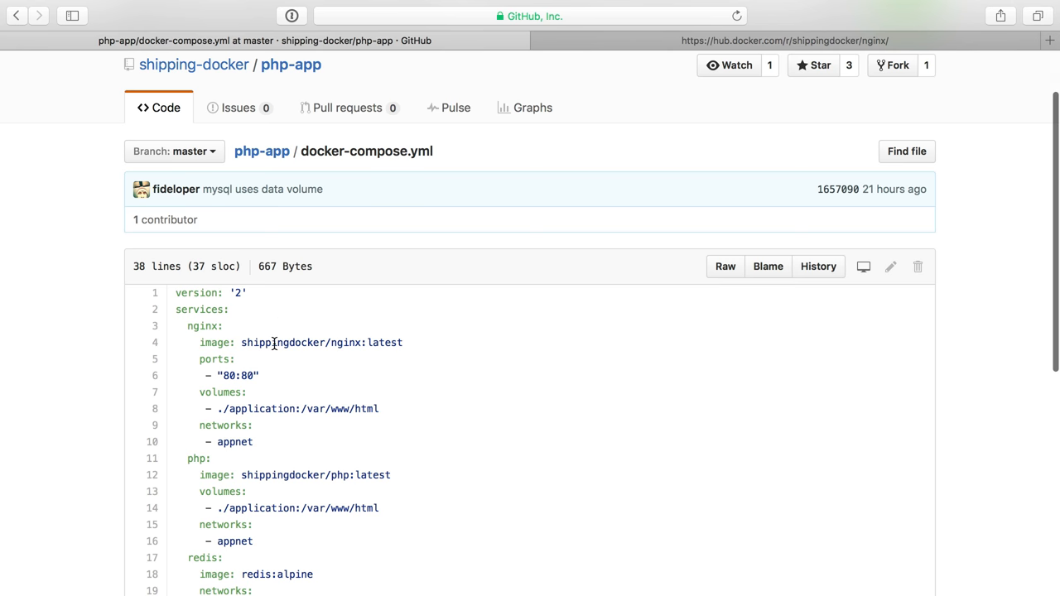
mouse_move(364, 343)
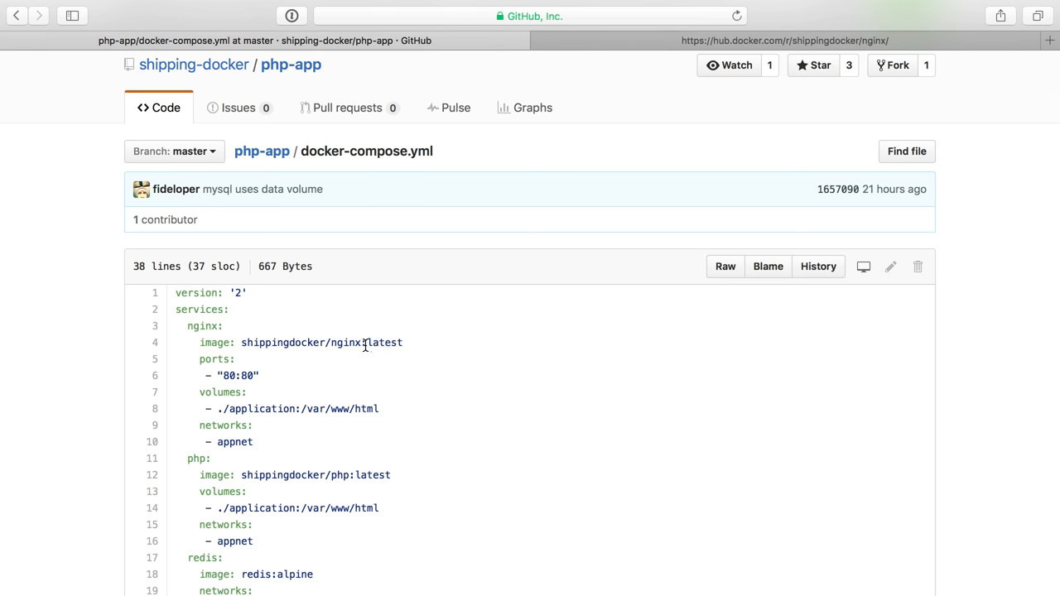
left_click(779, 39)
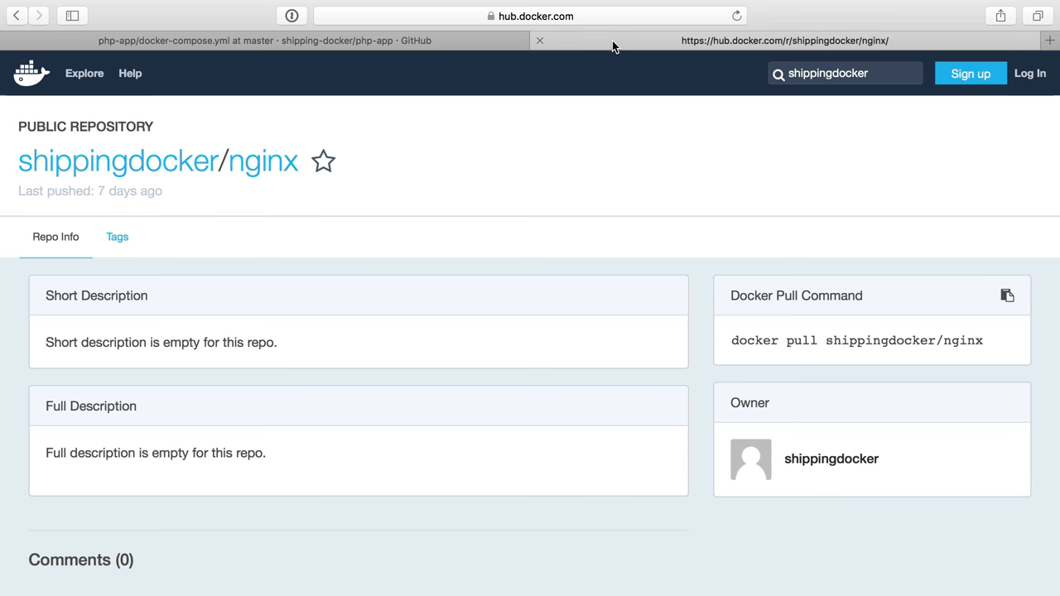
mouse_move(306, 283)
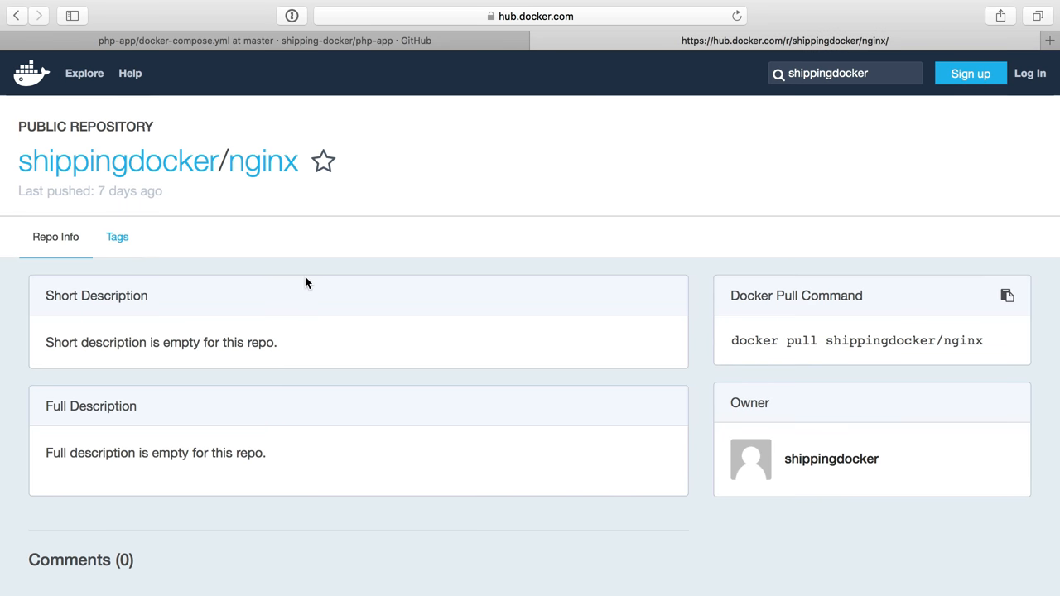